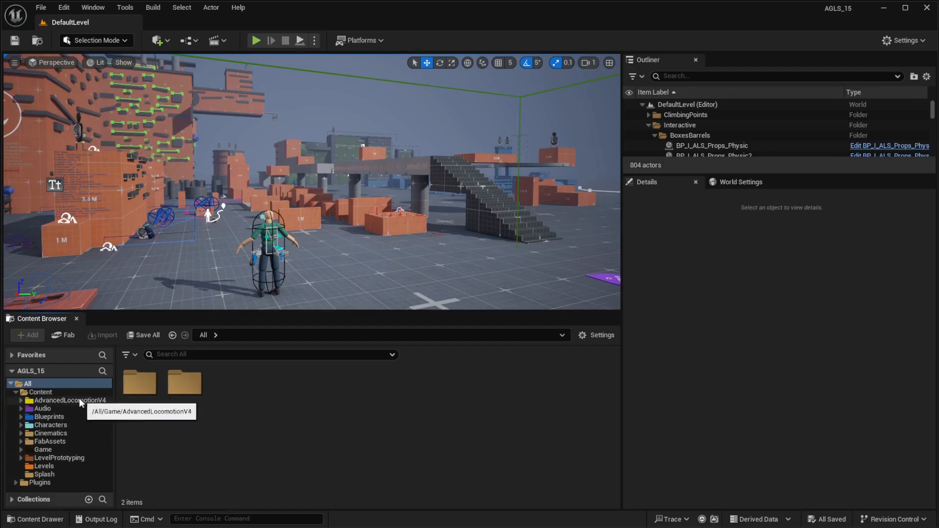
- Navigate to AdvancedLocomotionV4 > Blueprints > CharacterLogic and bring up ALS_AnimMan_CharacterBP's actions
left_click(21, 400)
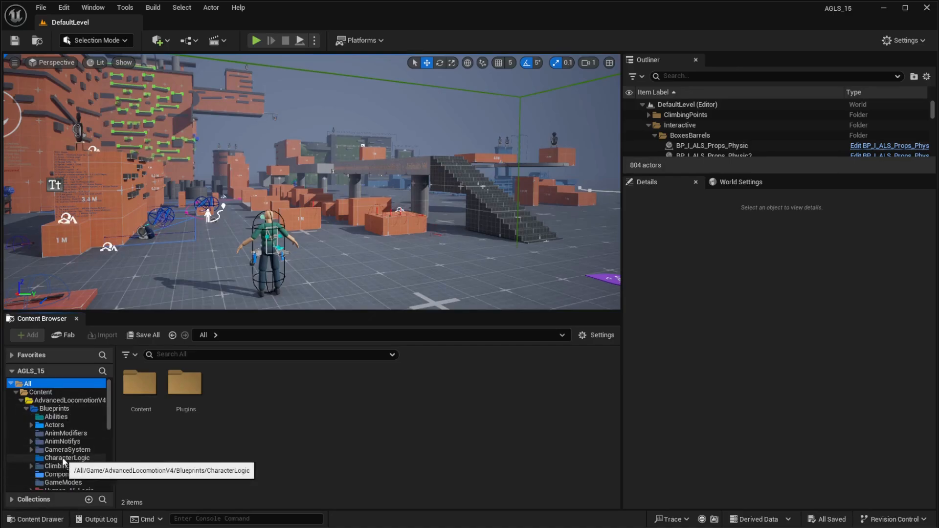
left_click(65, 458)
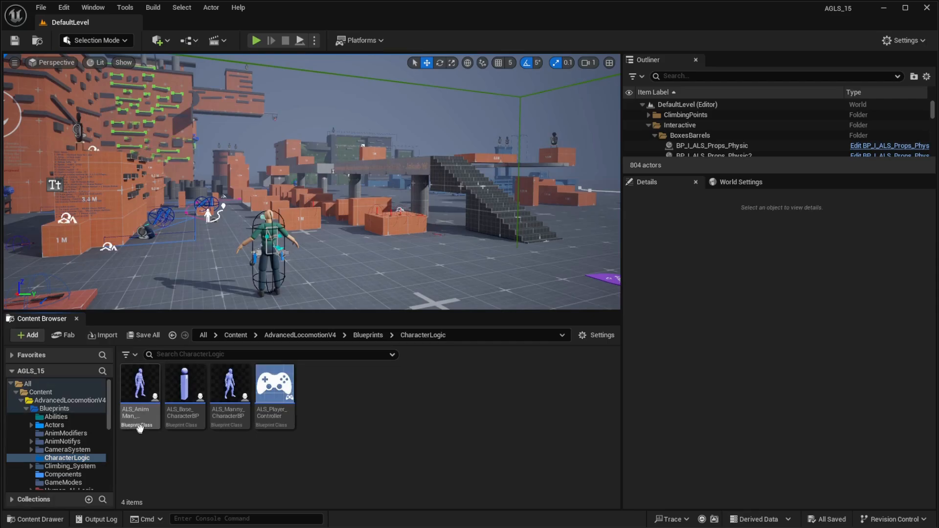
mouse_move(138, 386)
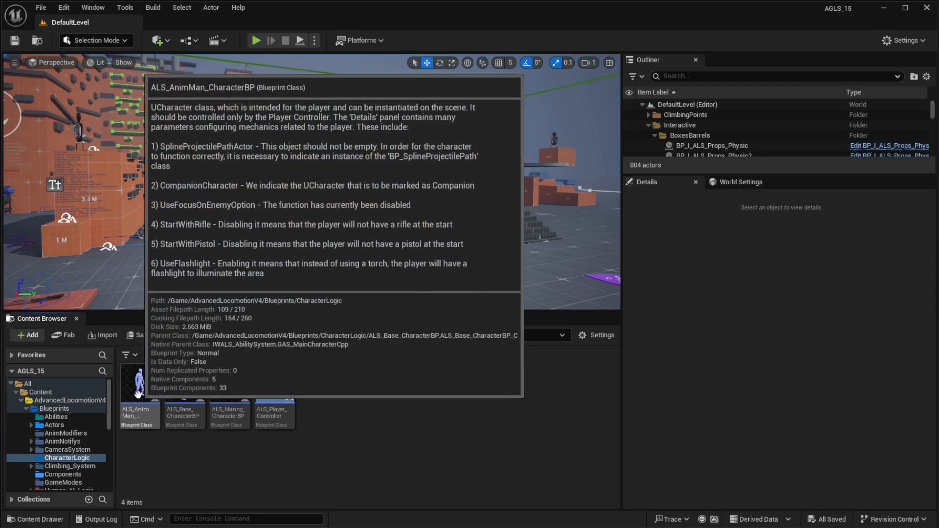
mouse_move(154, 497)
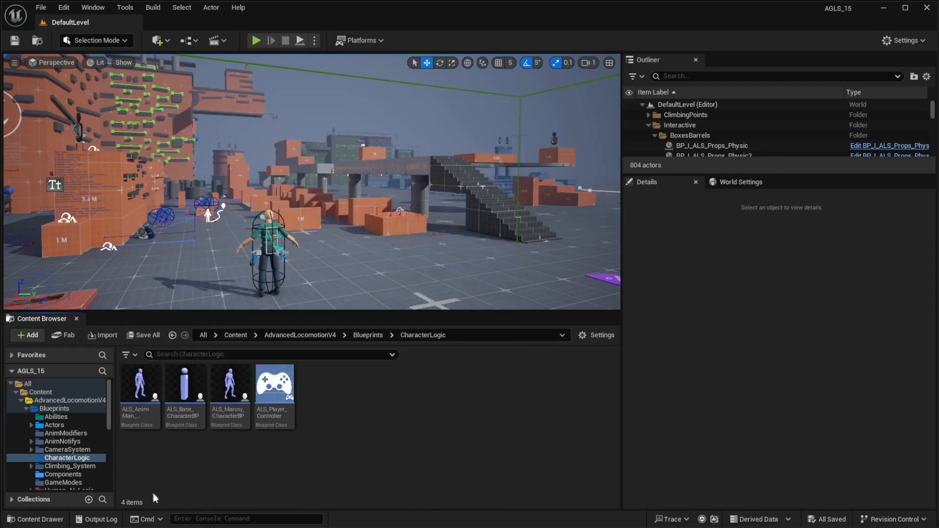
left_click(139, 383)
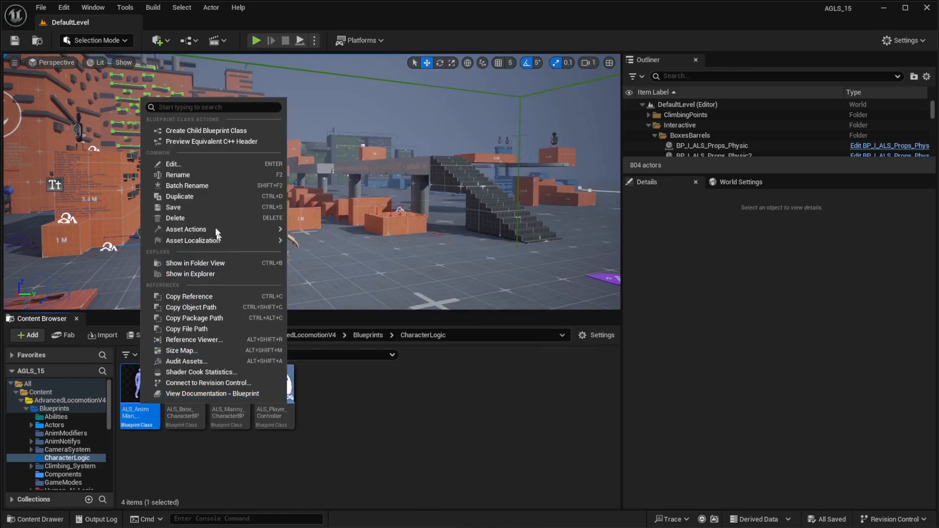
- Create a child blueprint class of the AnimMan character and name it ALS_NewMan_CharacterBP
left_click(205, 130)
type("_NewM")
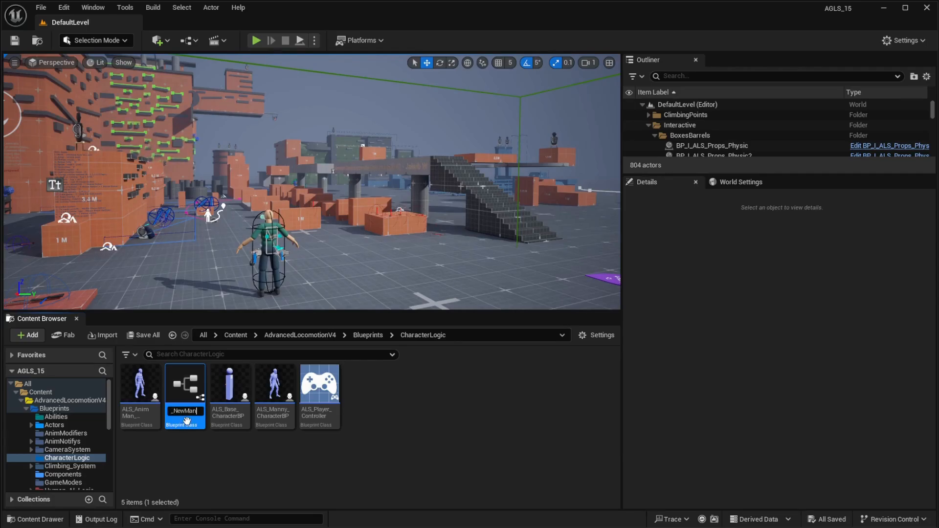
type("an_Chara")
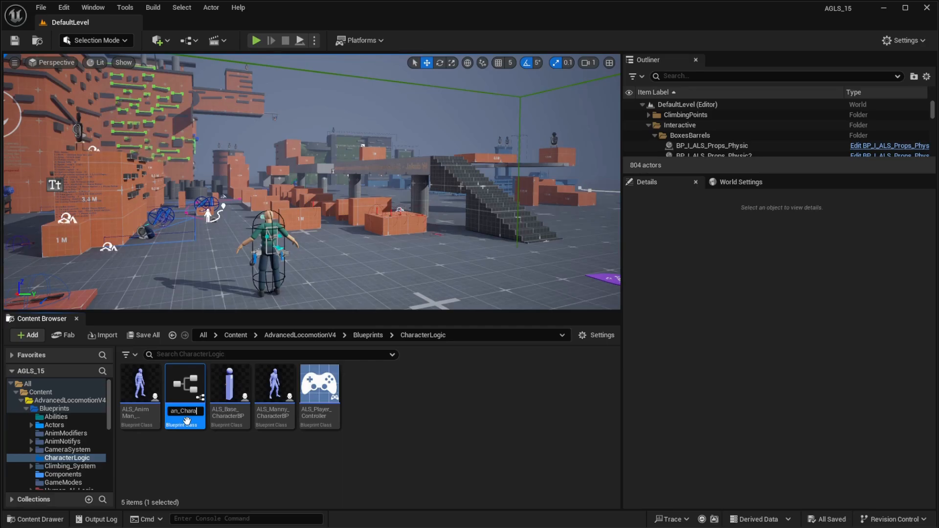
type("racterBP_")
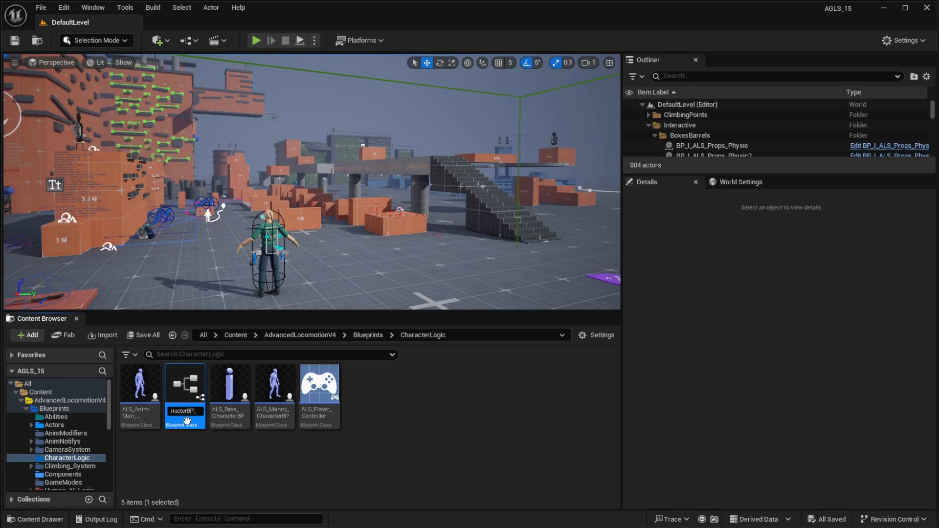
double_click(185, 409)
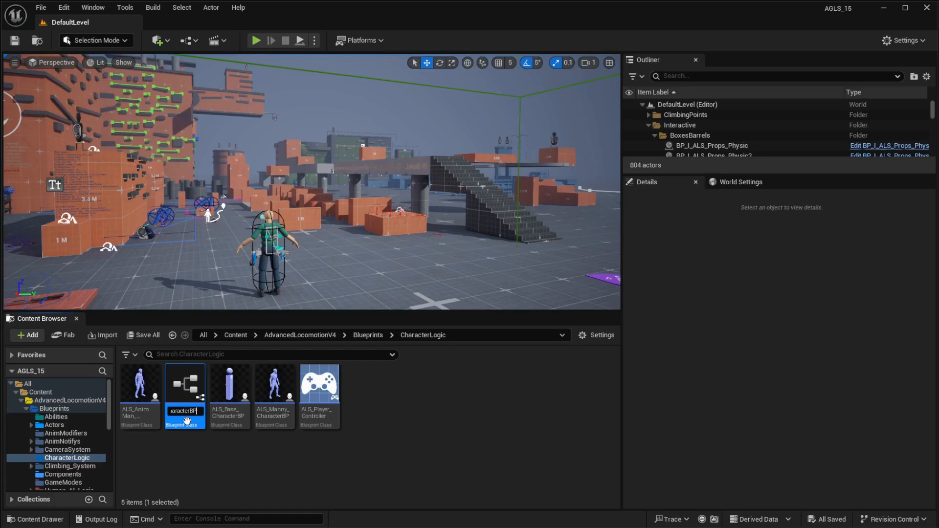
mouse_move(185, 387)
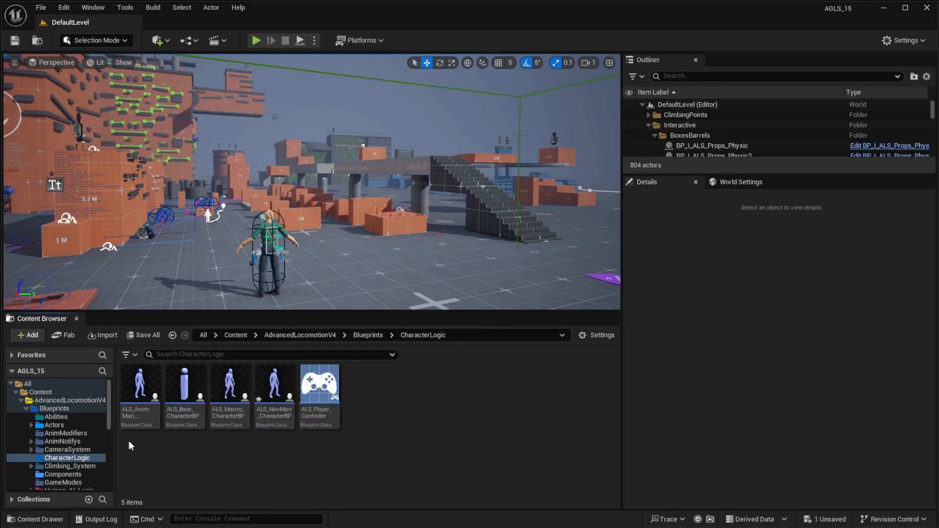
mouse_move(157, 466)
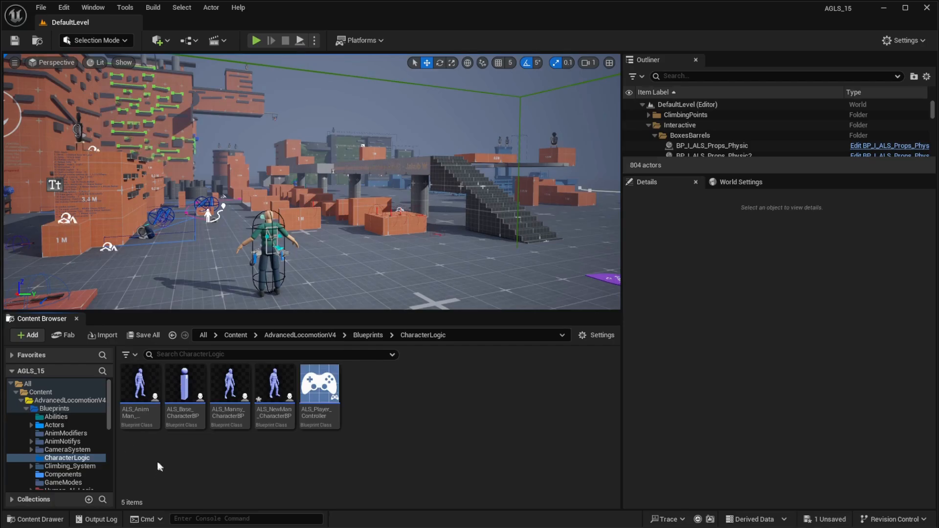
mouse_move(273, 387)
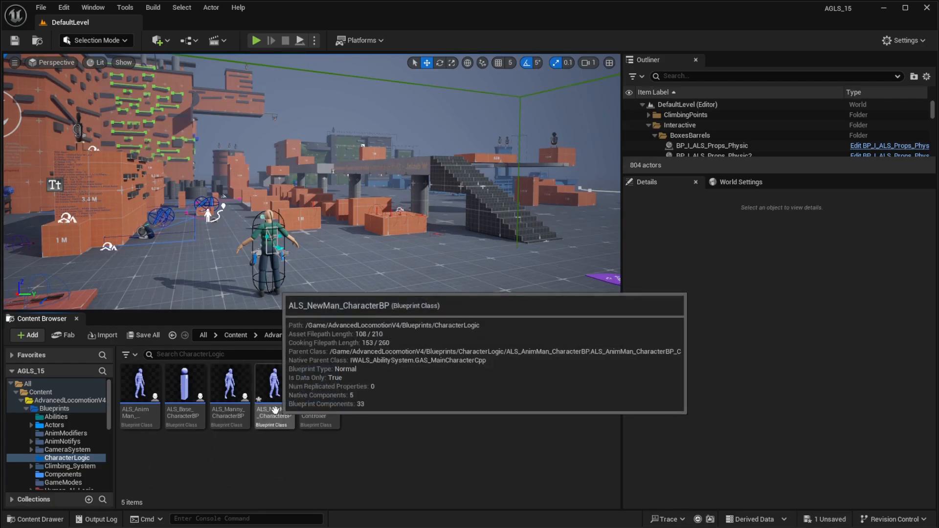
- Open ALS_NewMan_CharacterBP and show the BodyMesh component's Mesh settings in Details
double_click(273, 386)
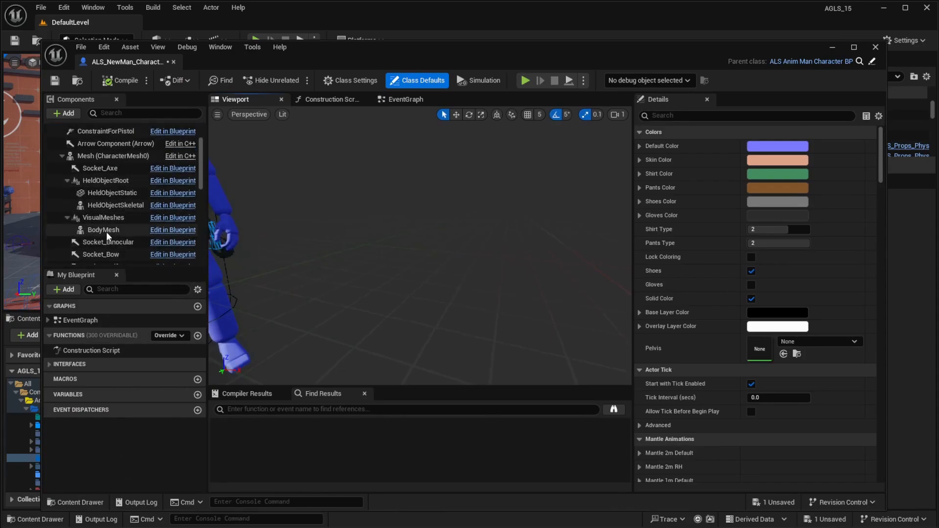
left_click(102, 229)
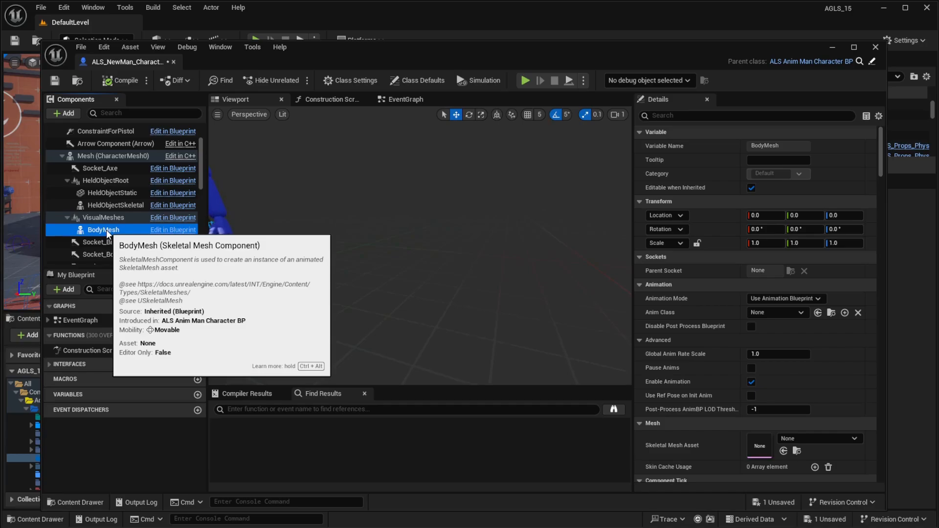
mouse_move(126, 222)
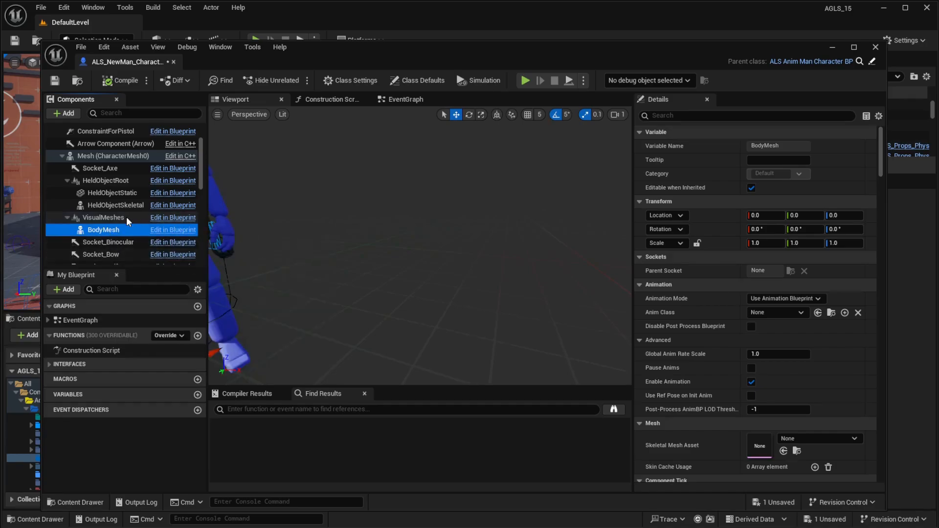
mouse_move(102, 217)
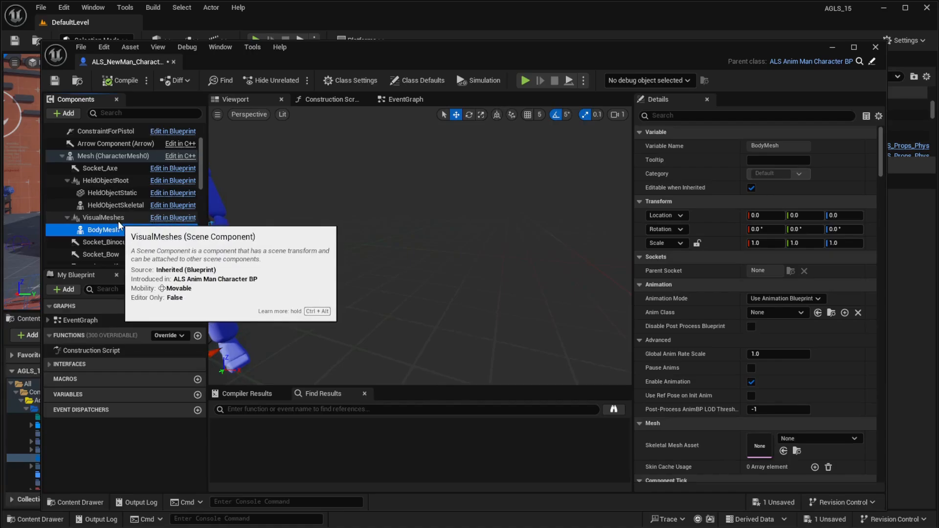
mouse_move(432, 294)
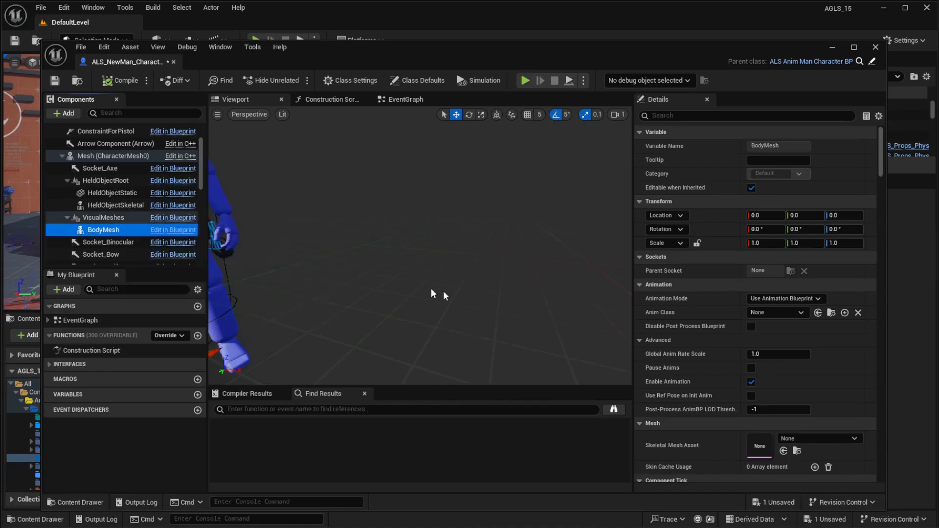
scroll("down", 3)
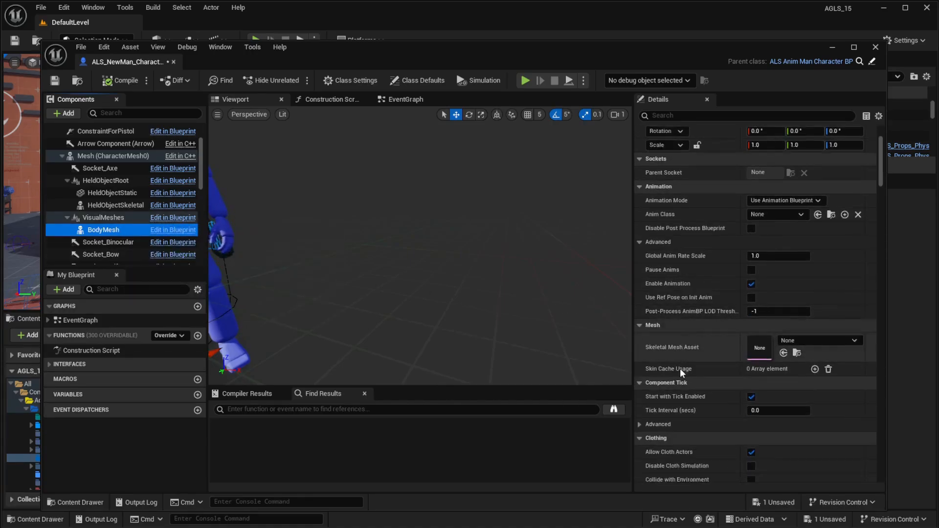
- Assign the SK_UE4_Adventure_02_Full_02 skeletal mesh to BodyMesh via a '02_full' search
left_click(853, 341)
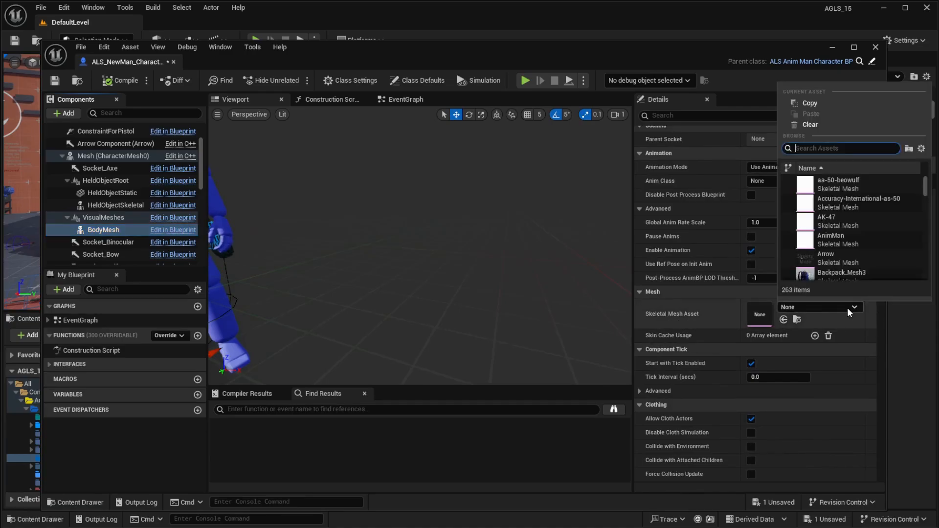
mouse_move(838, 184)
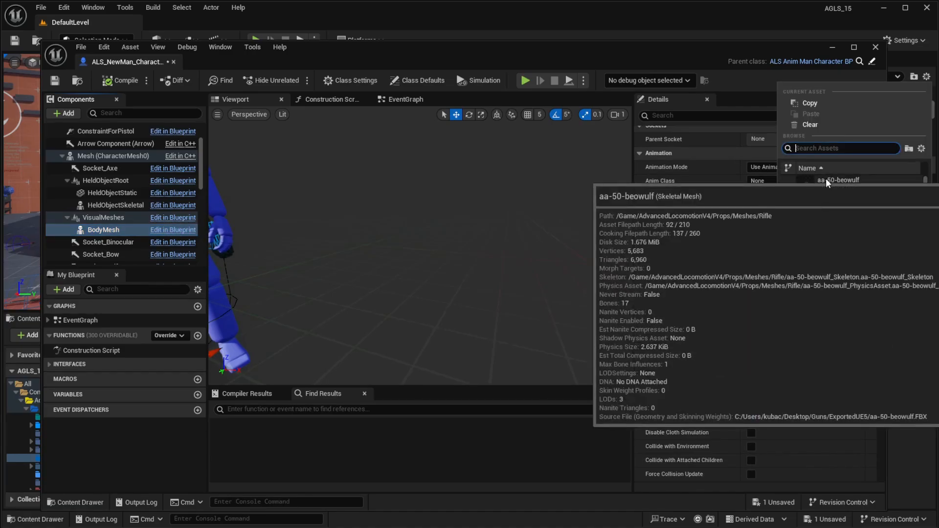
type("02_full")
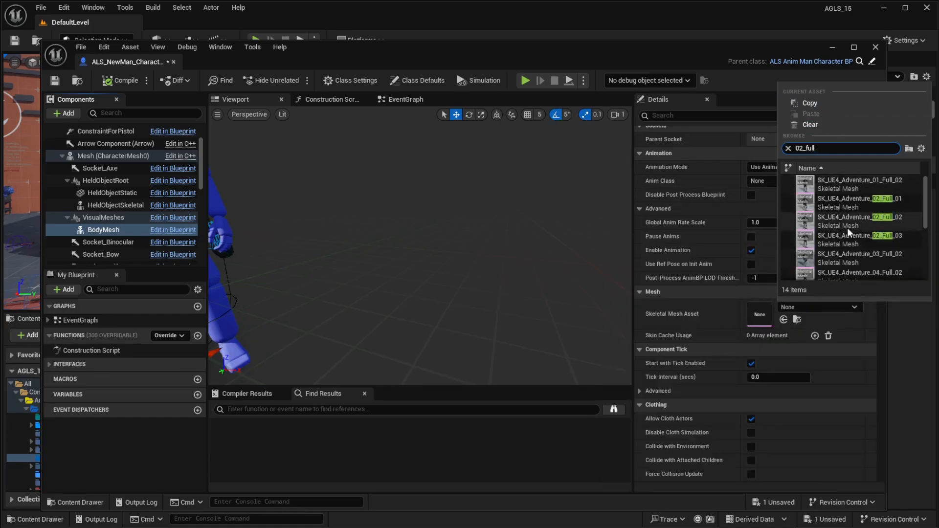
left_click(860, 221)
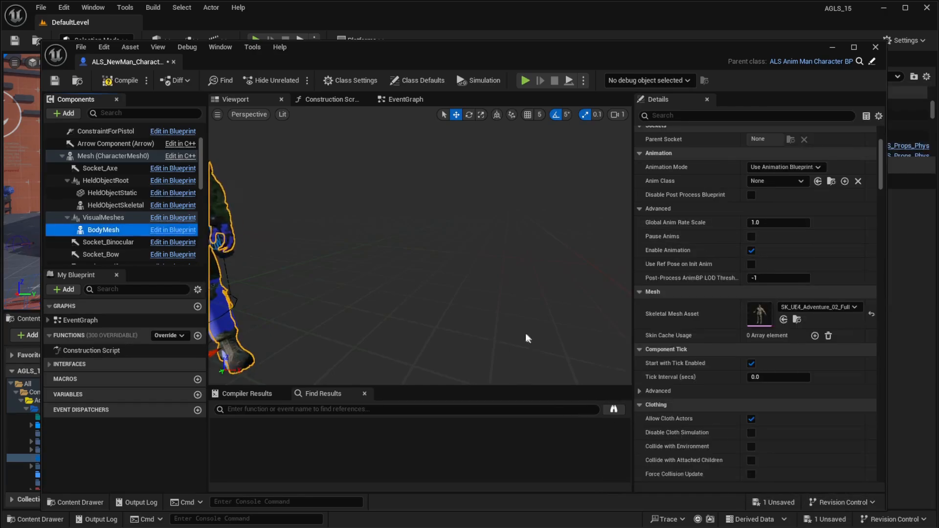
mouse_move(284, 177)
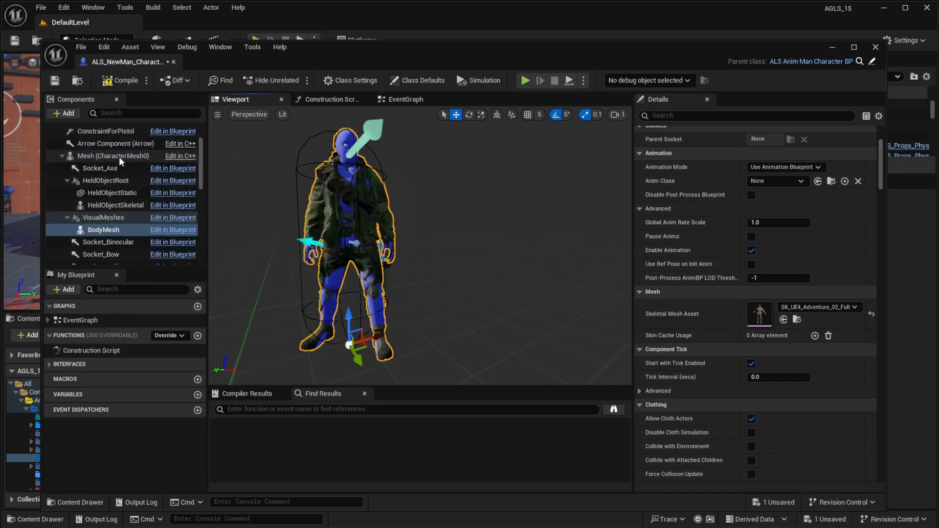
- Turn off Visible on Mesh (CharacterMesh0) so only the soldier body shows, then compile
left_click(112, 156)
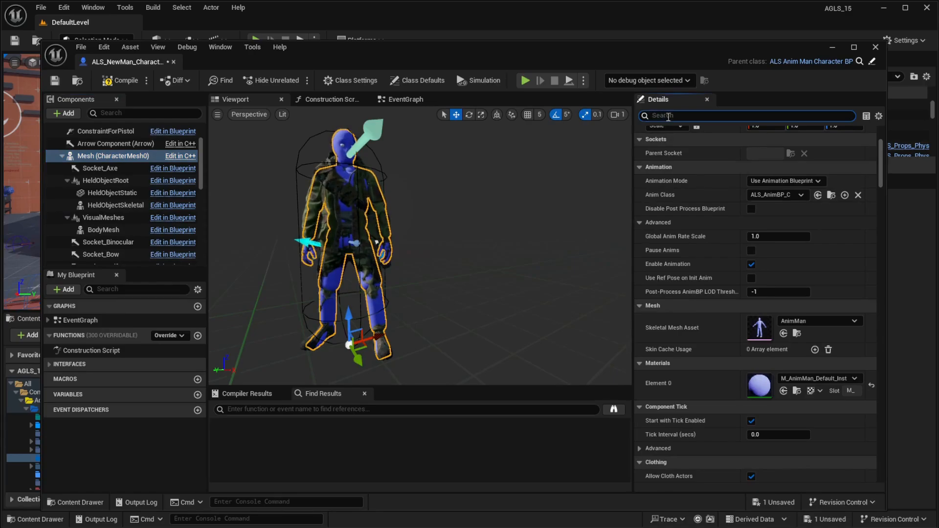
type("vis")
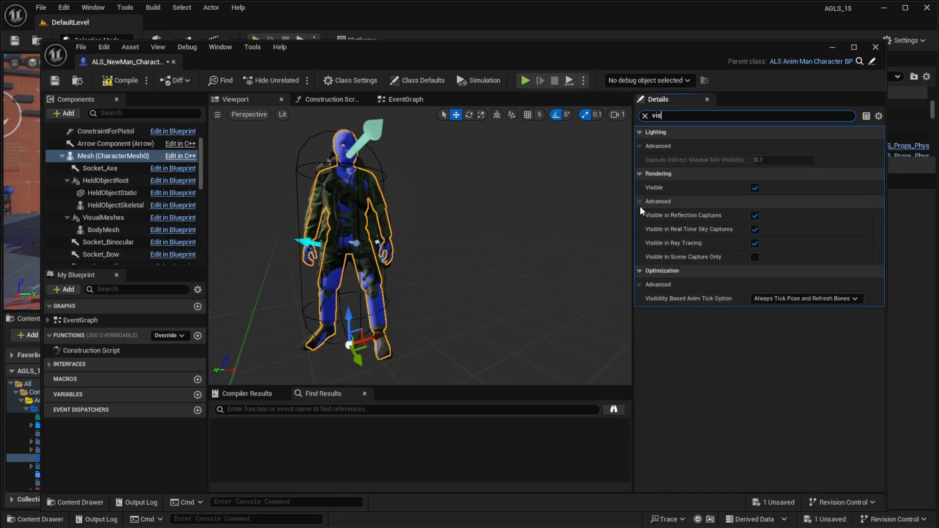
left_click(755, 188)
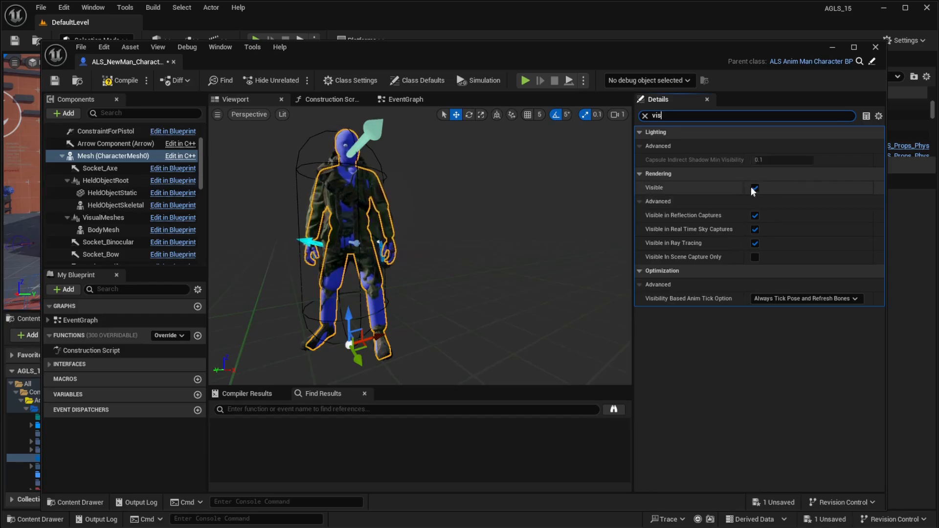
left_click(754, 187)
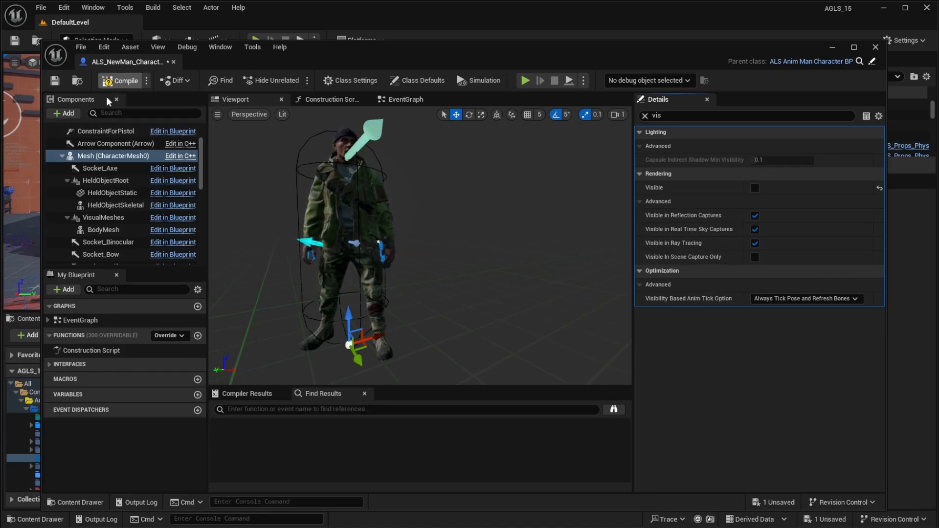
left_click(55, 80)
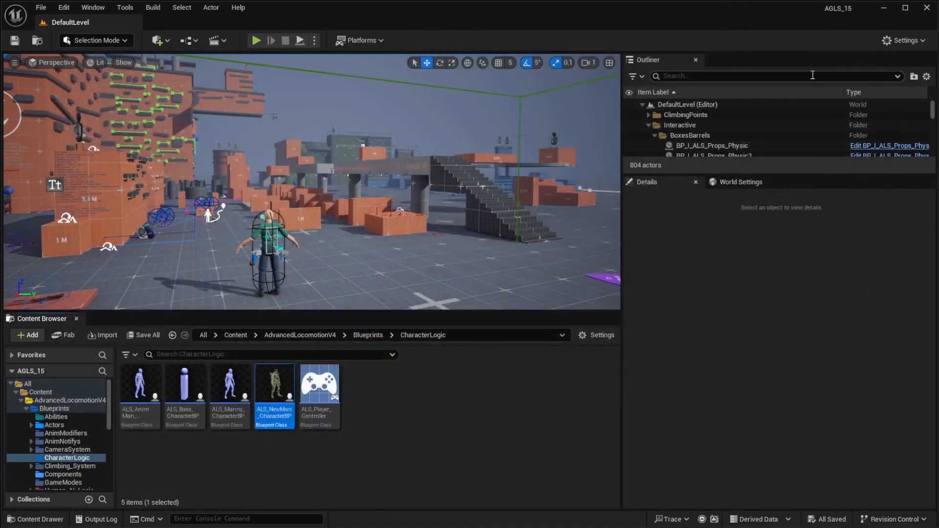
mouse_move(274, 390)
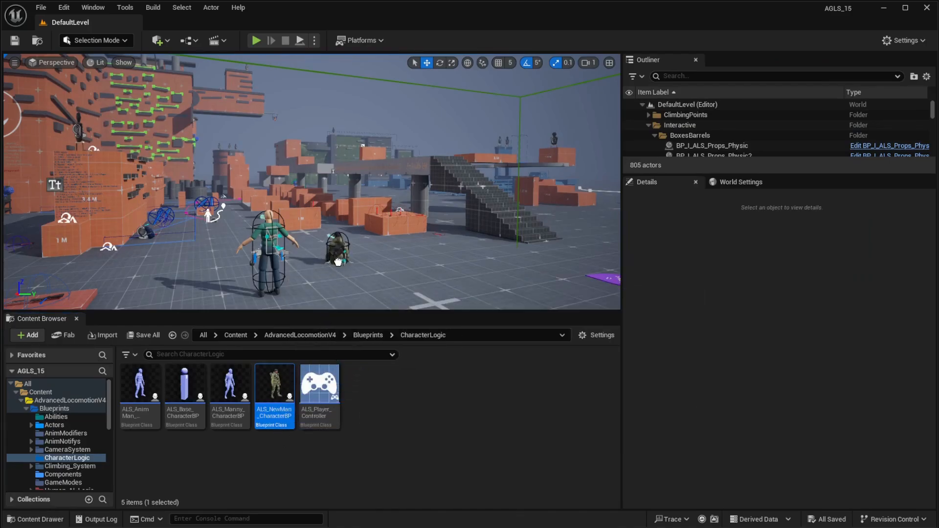
- Delete the ALS_AnimMan_CharacterBP actor from the level, confirming the Delete Referenced Actor dialog
left_click(340, 246)
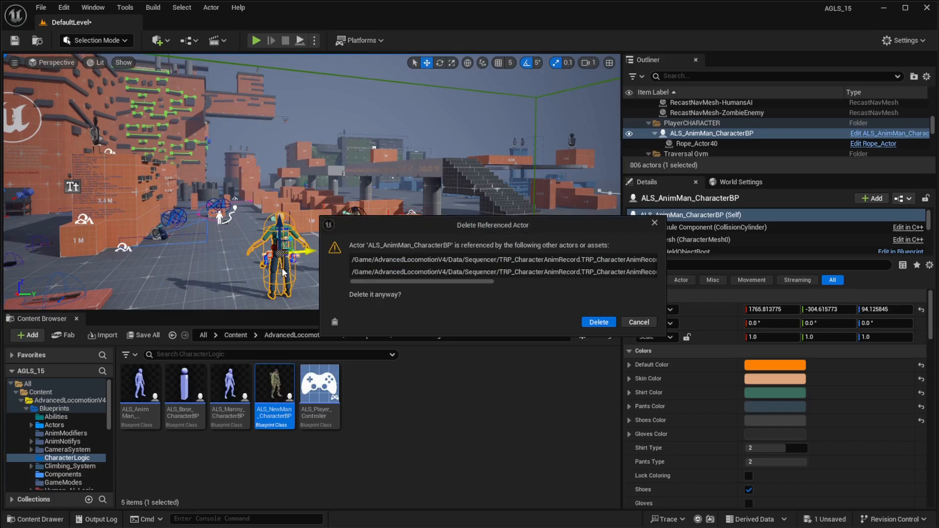
mouse_move(597, 322)
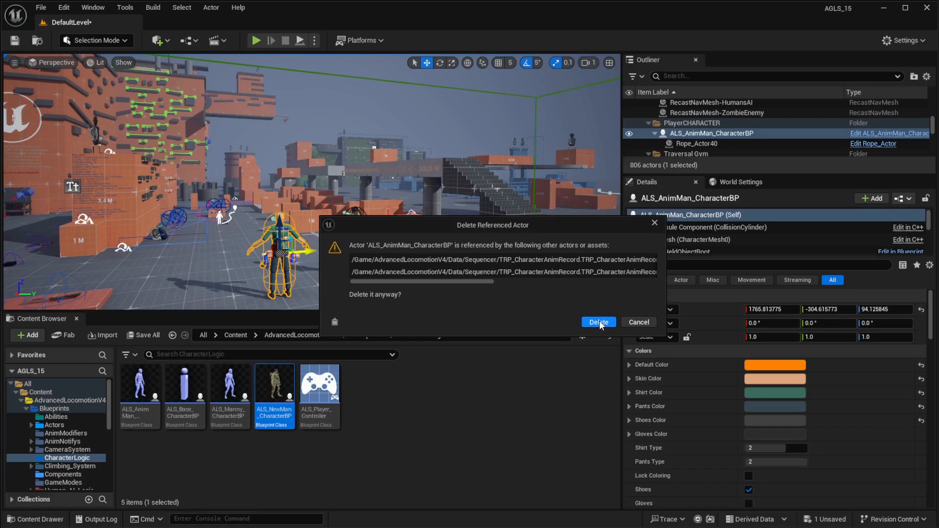
left_click(596, 322)
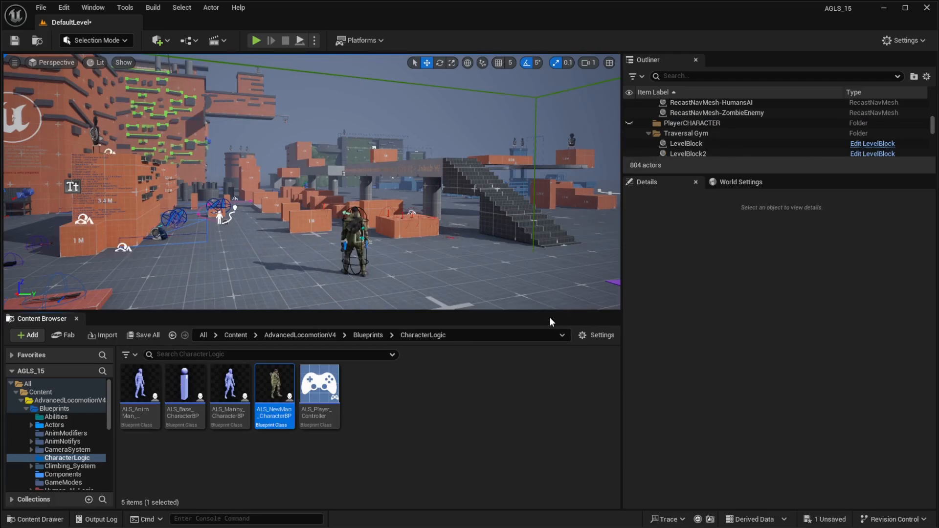
mouse_move(425, 282)
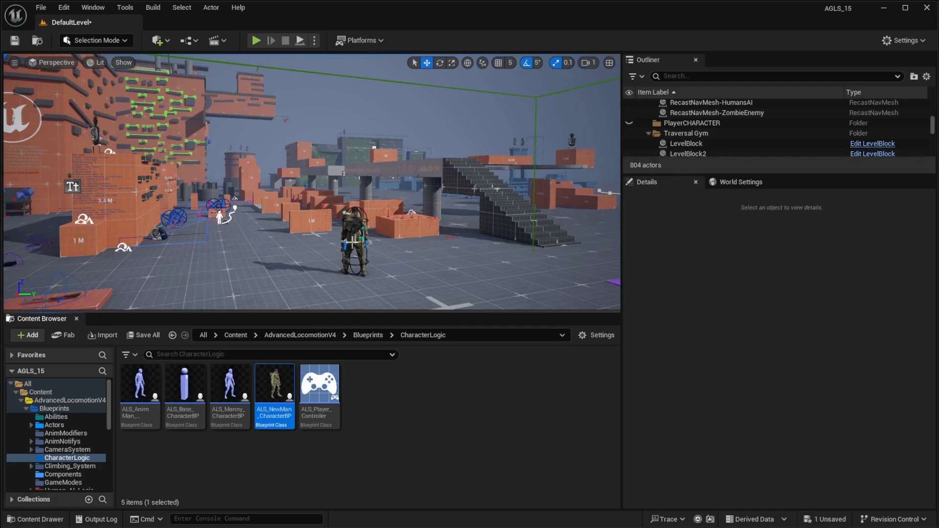
- Set Auto Possess Player to Player 0 on the ALS_NewMan_CharacterBP actor in the level
left_click(353, 240)
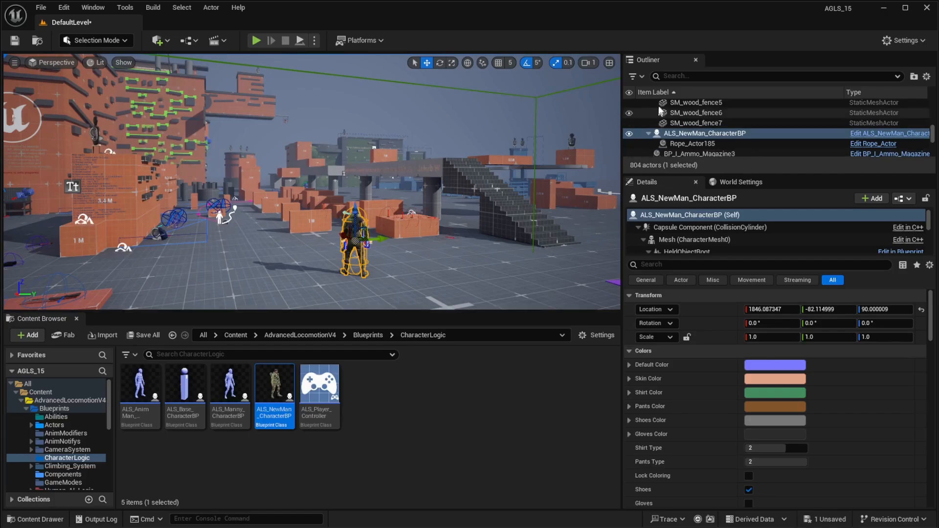
type("po")
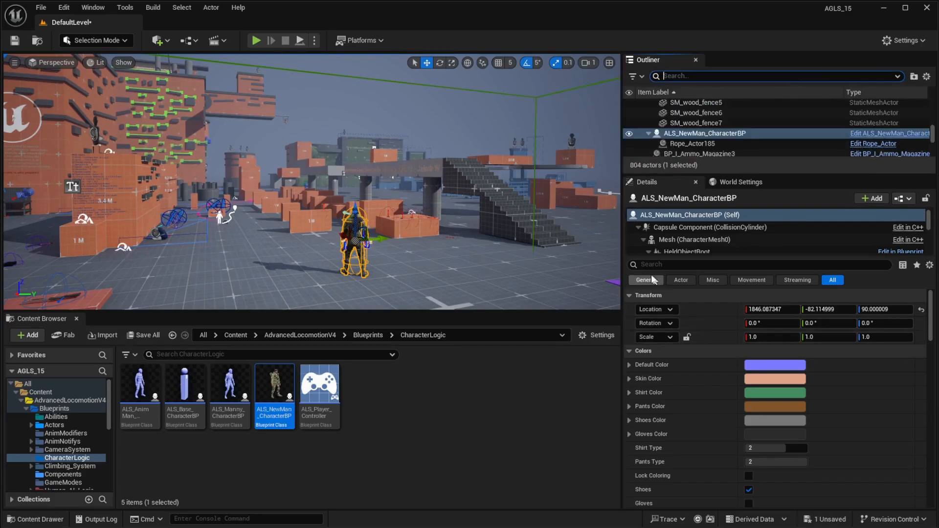
type("poss")
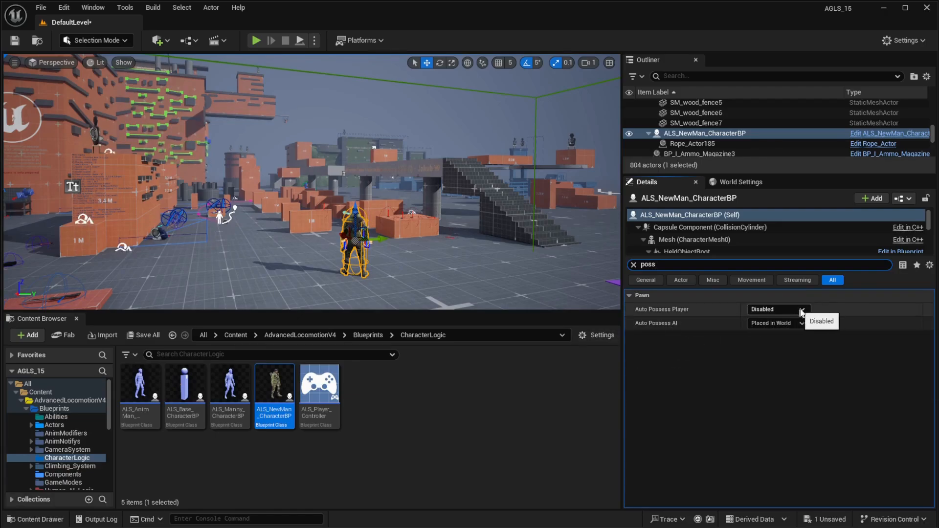
left_click(801, 309)
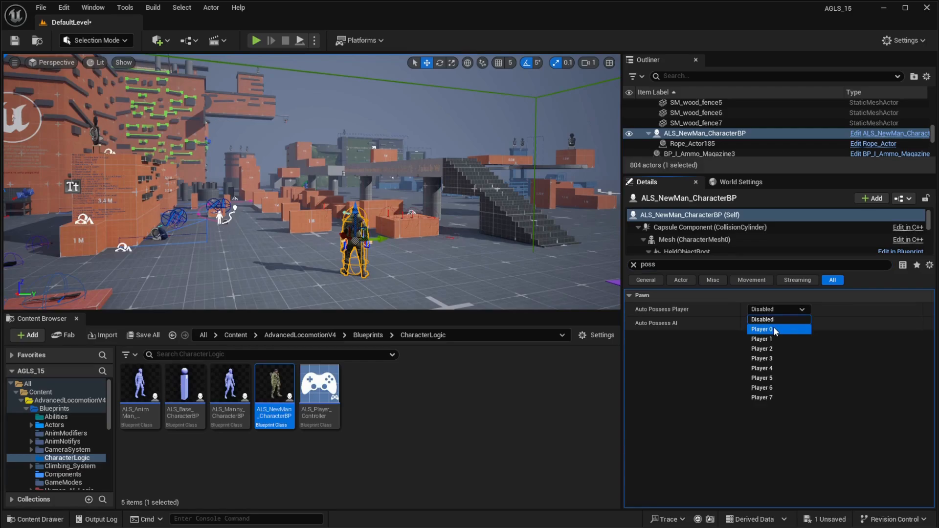
left_click(761, 329)
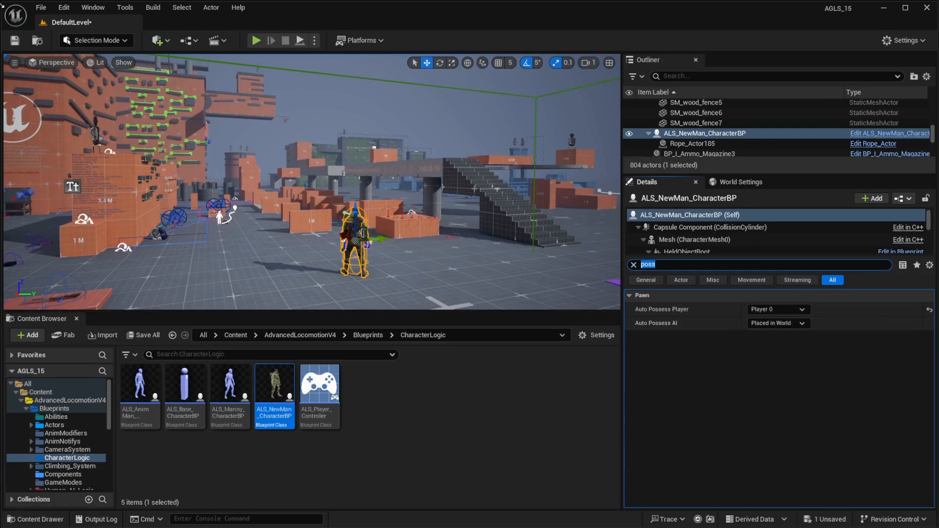
- Save the default level with the possession change applied
left_click(14, 41)
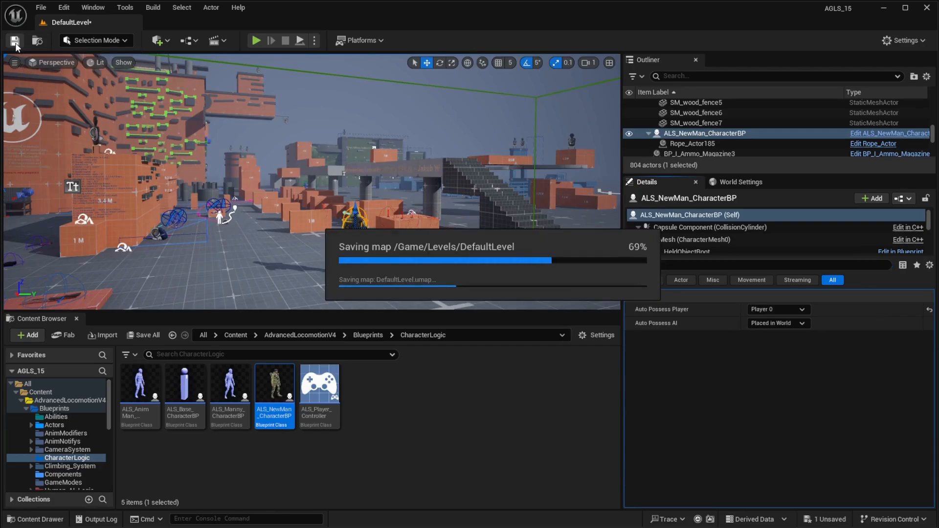
type("poss")
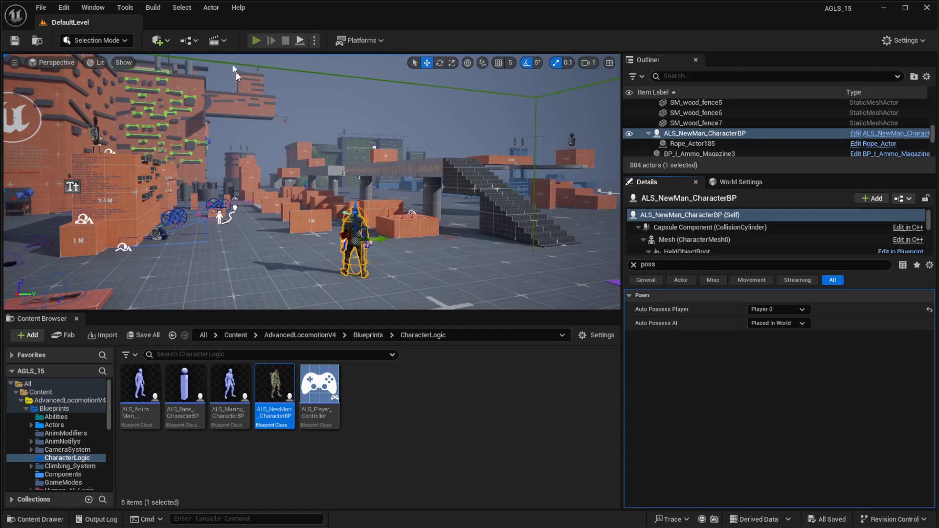
left_click(254, 40)
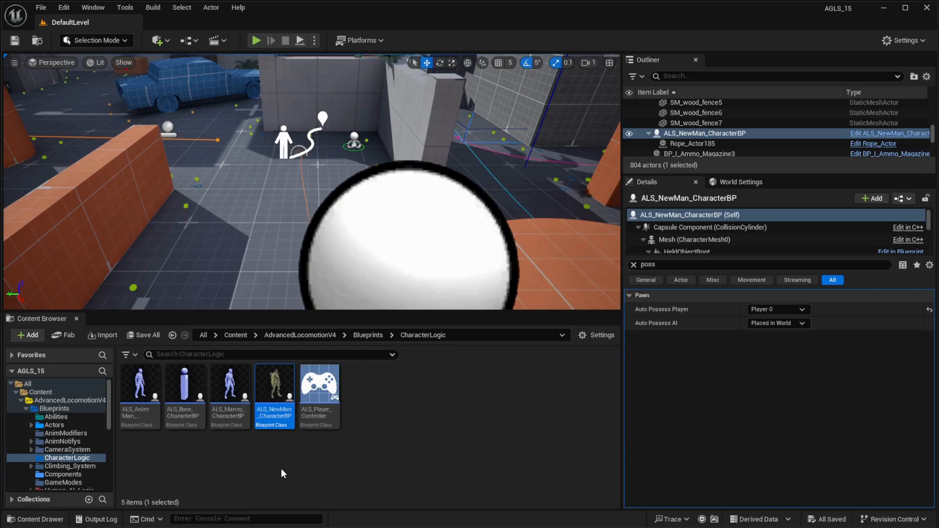
mouse_move(274, 393)
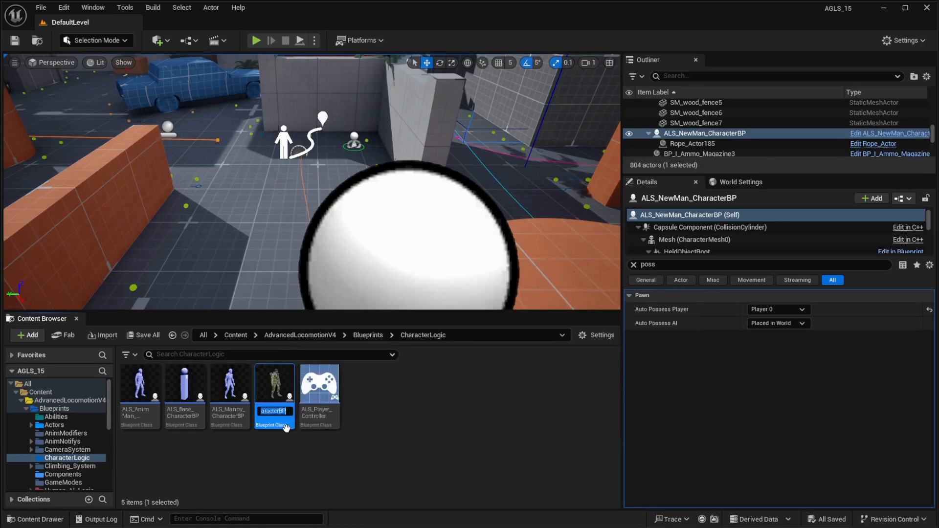
mouse_move(290, 455)
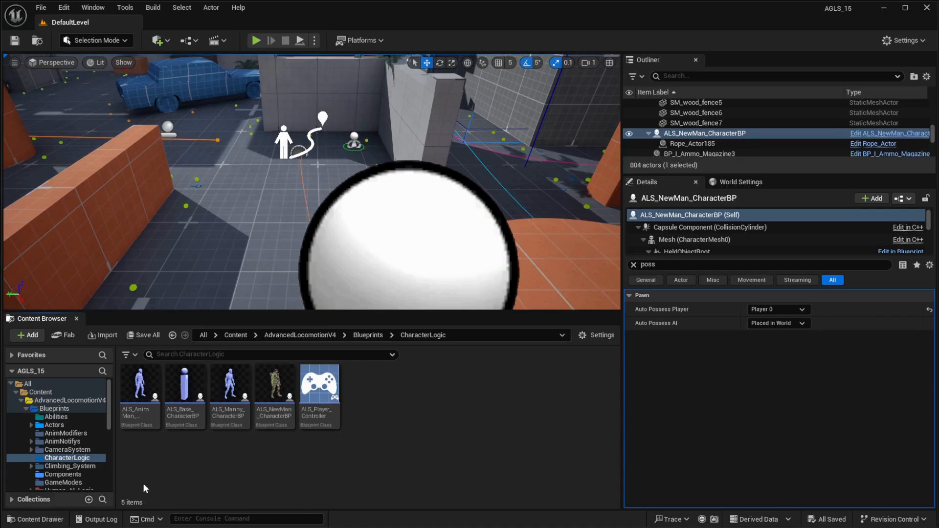
mouse_move(54, 409)
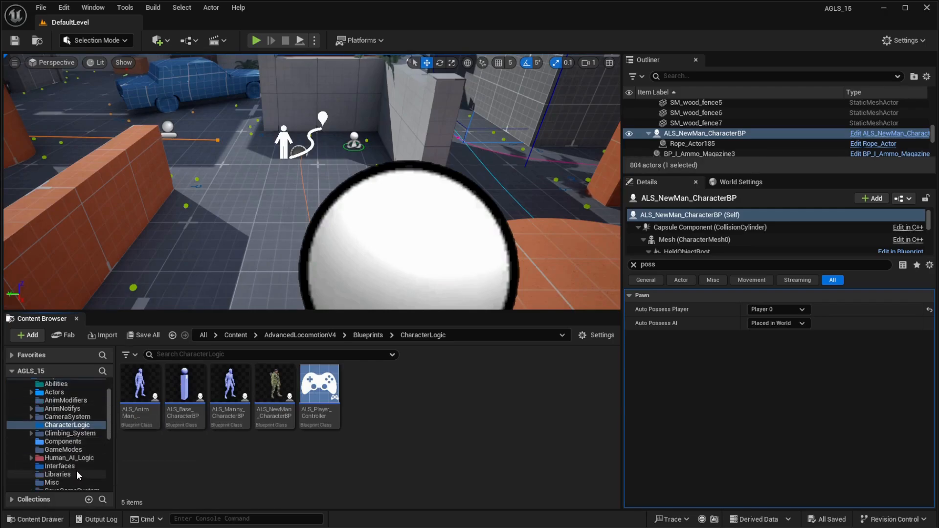
- Show the Blueprints > Human_AI_Logic folder listing the AI character blueprints
left_click(56, 457)
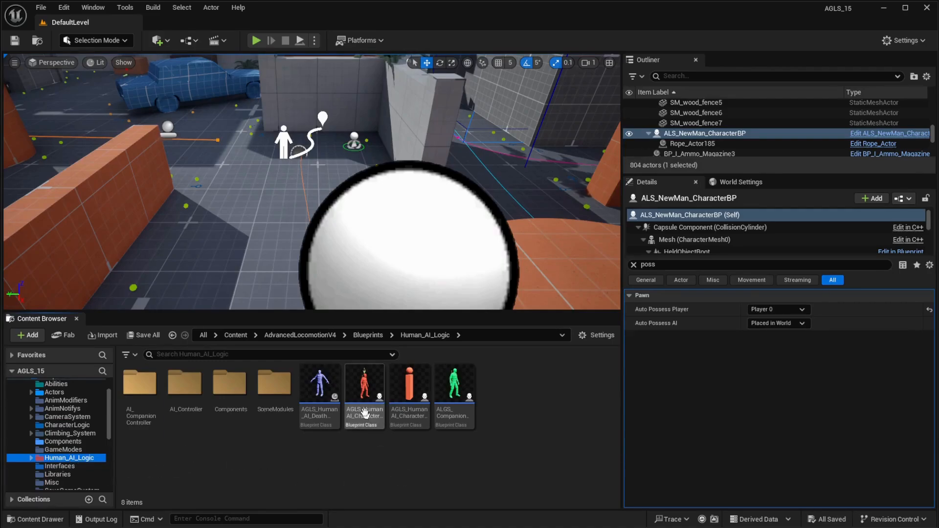
mouse_move(364, 383)
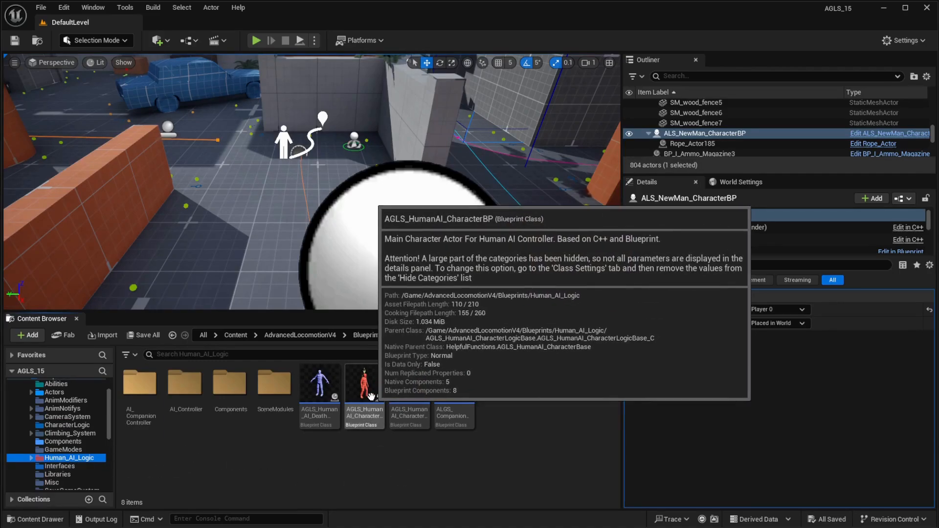
- Add the tag EN_ALS_NewMan_CharacterBP to AGLS_HumanAI_CharacterBP's Tags array, then close the blueprint
double_click(363, 384)
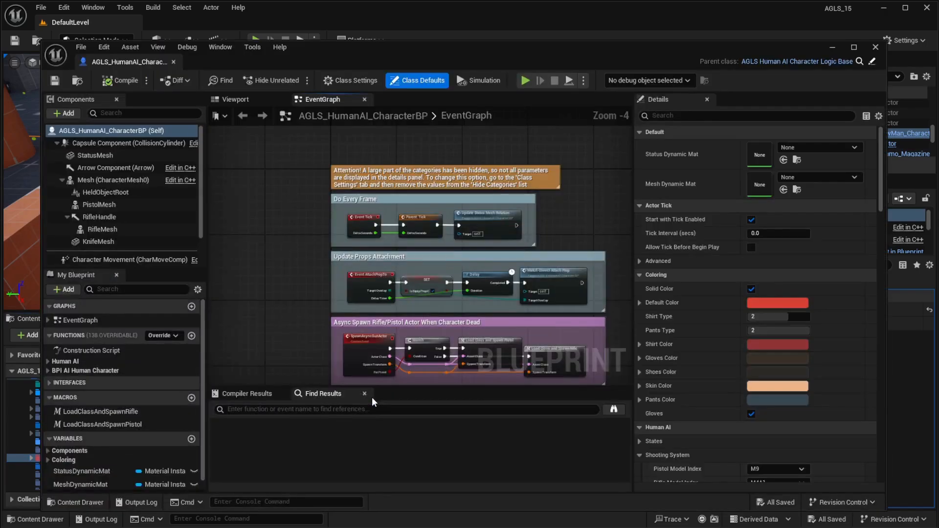
left_click(745, 115)
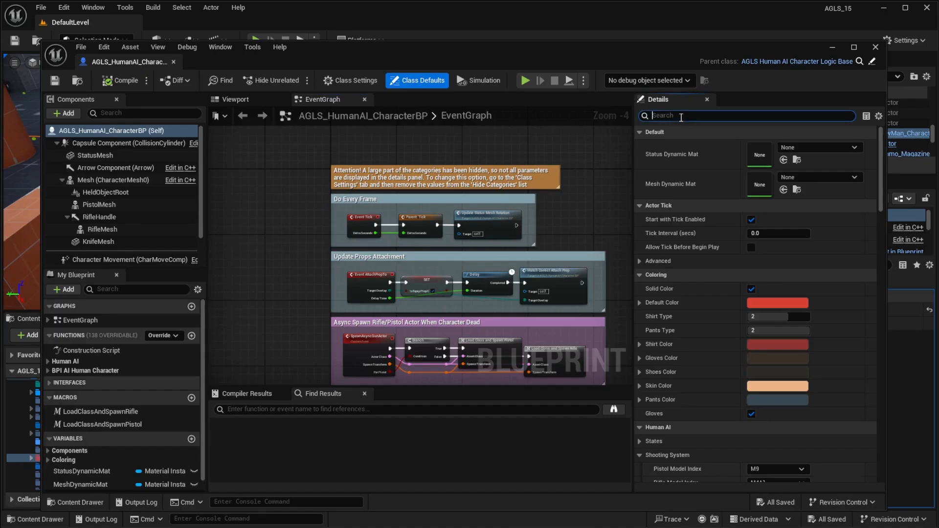
type("tags")
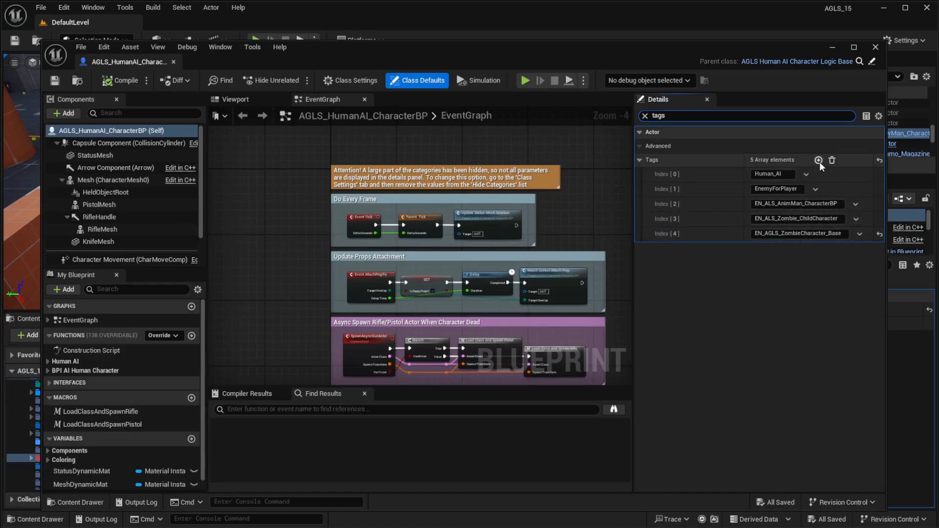
mouse_move(819, 160)
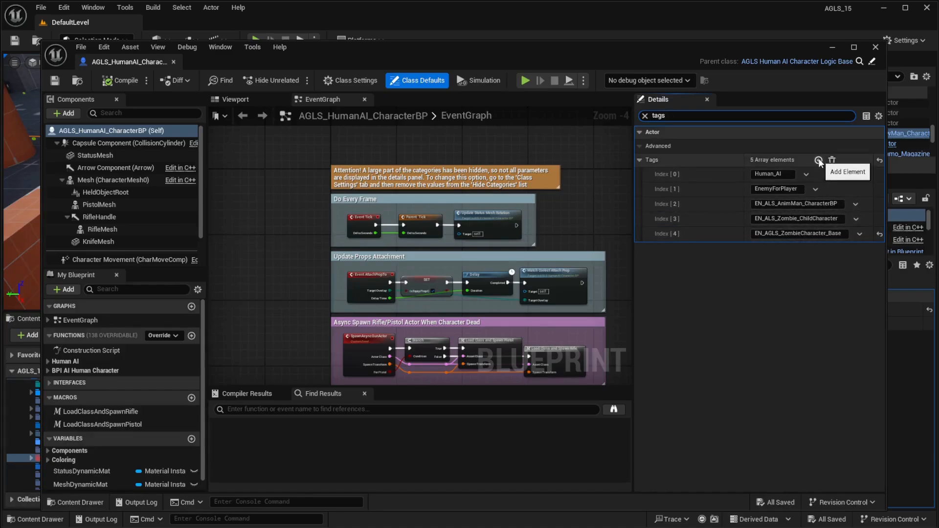
left_click(819, 159)
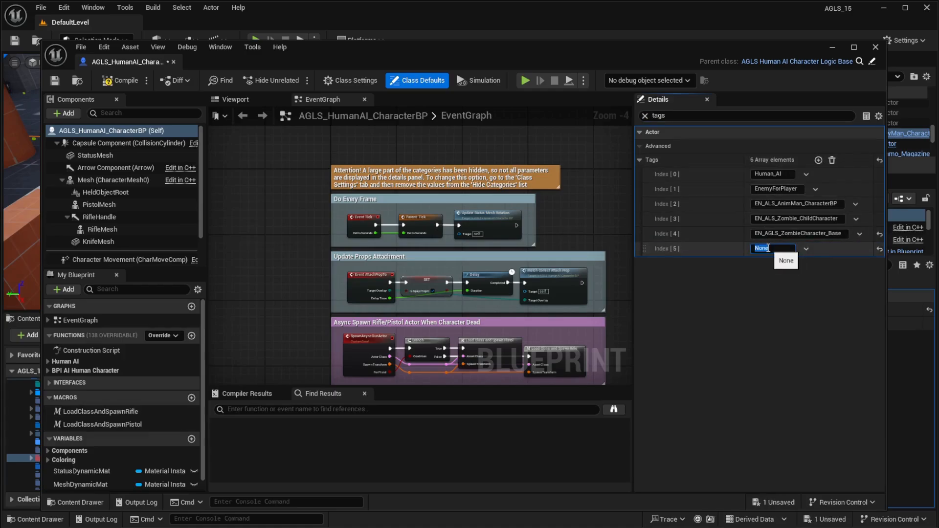
type("EN_ALS_NewMan_CharacterBP")
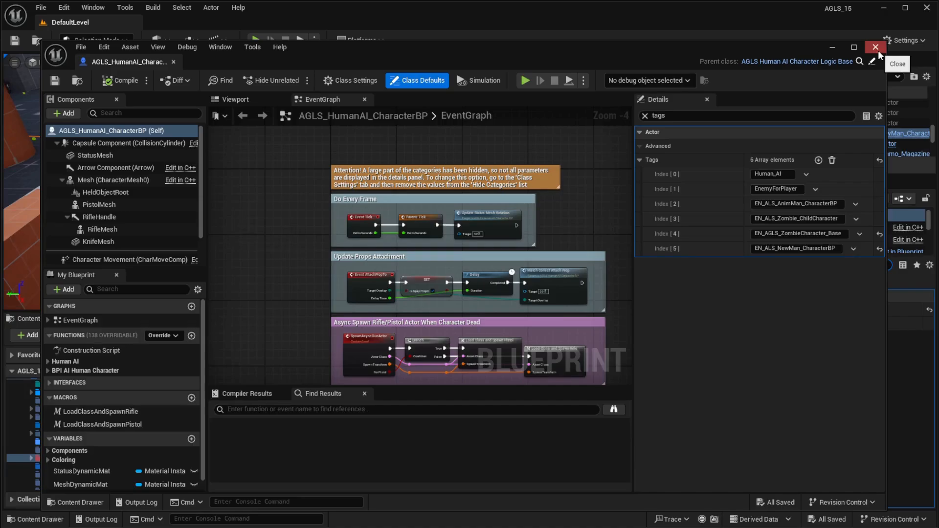
left_click(874, 47)
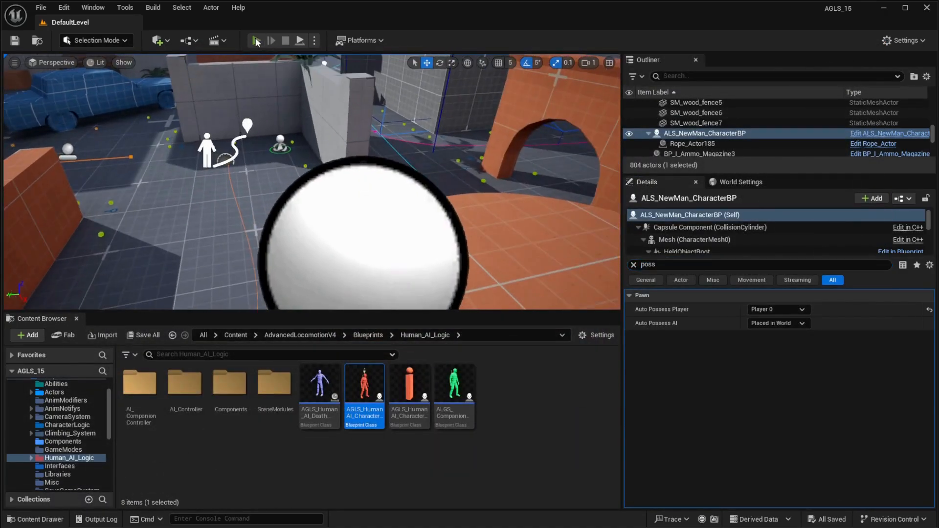
left_click(255, 40)
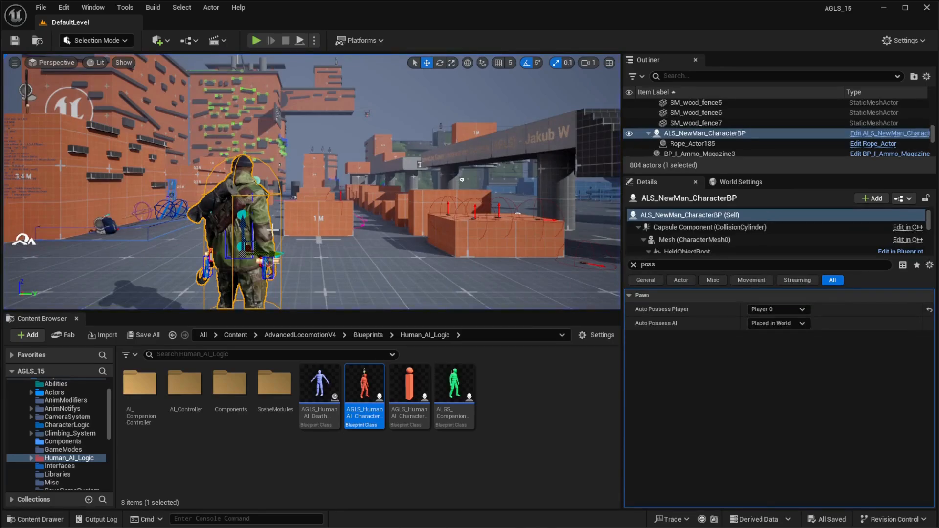
mouse_move(364, 240)
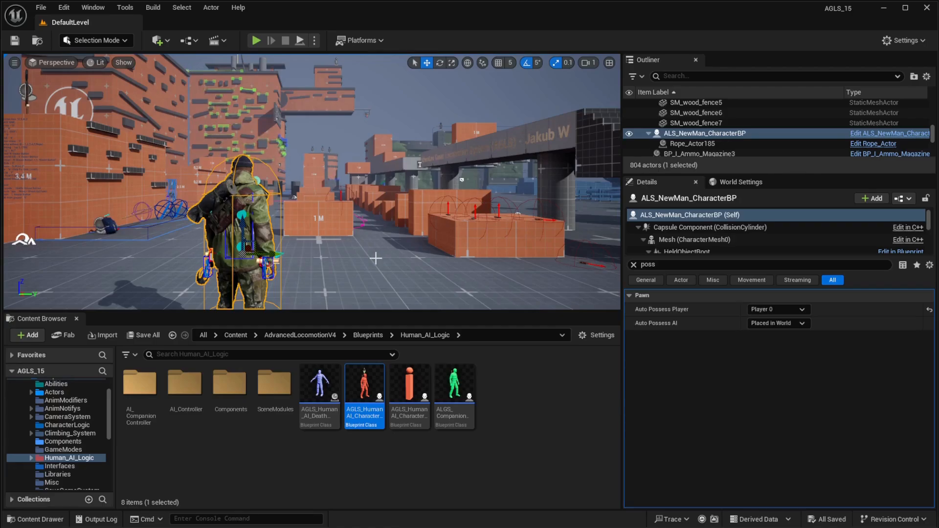
mouse_move(443, 259)
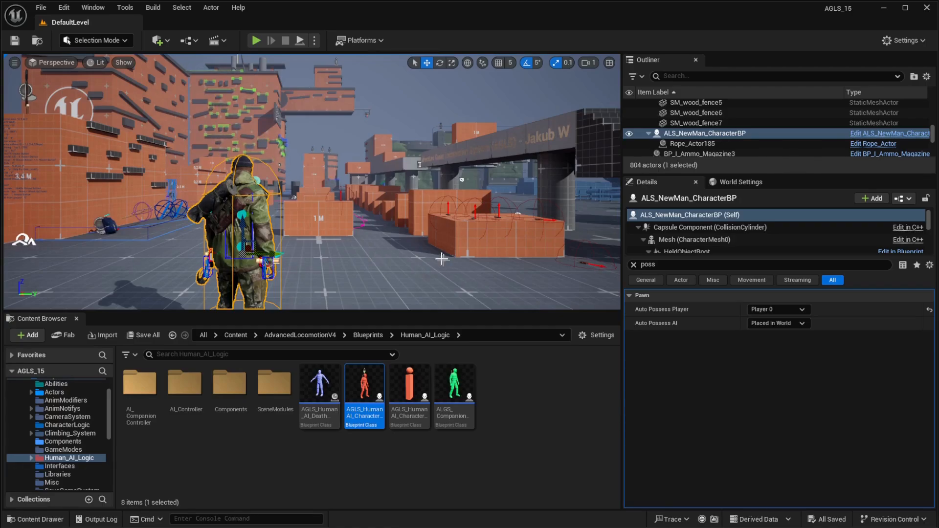
mouse_move(441, 354)
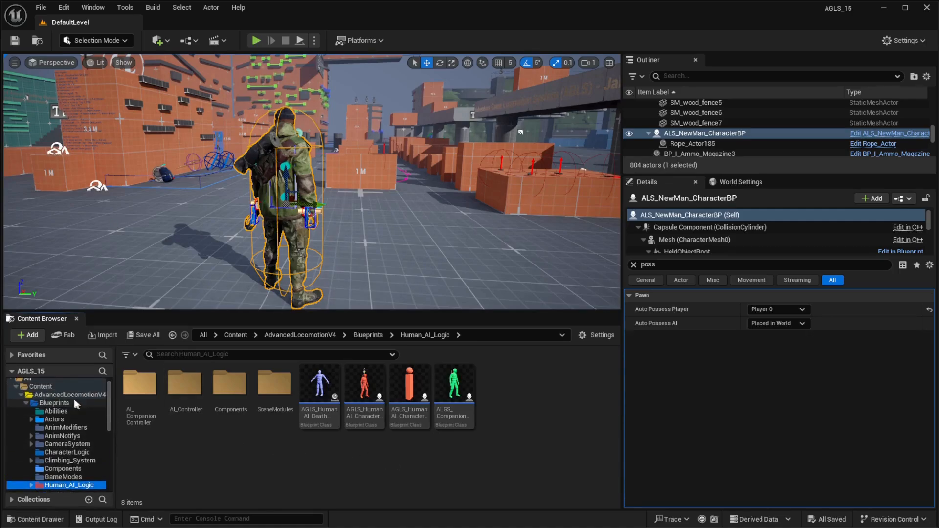
mouse_move(71, 395)
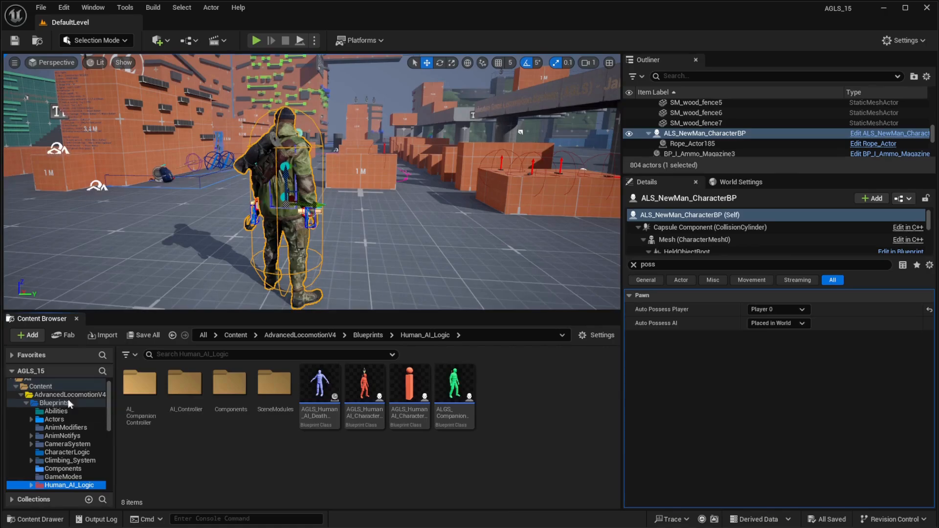
mouse_move(159, 380)
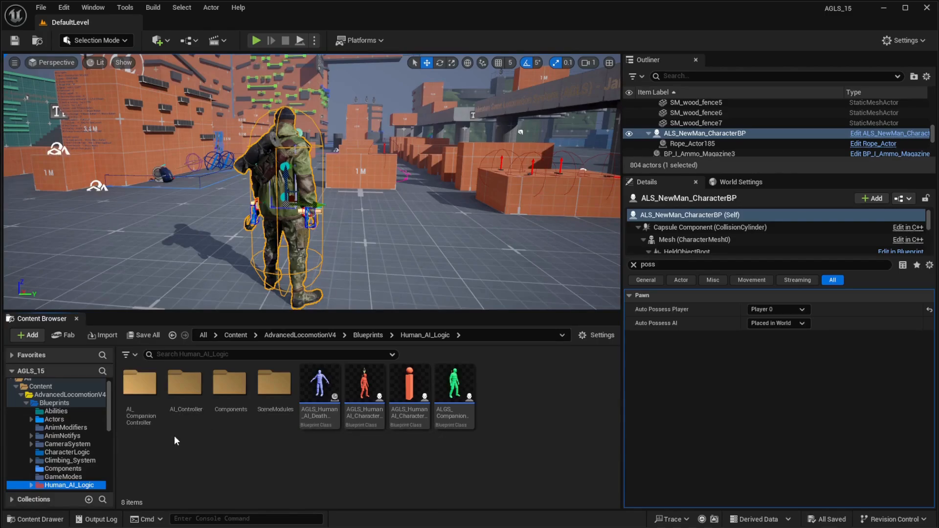
mouse_move(369, 470)
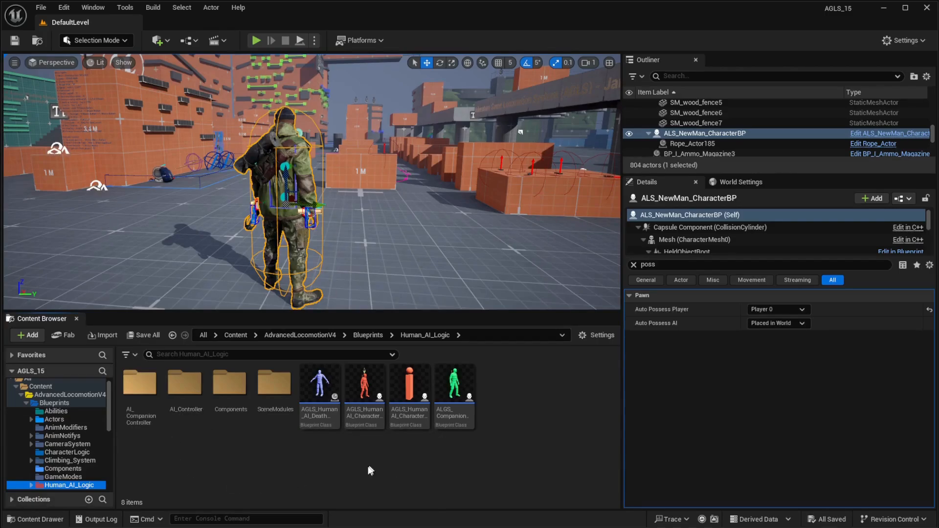
mouse_move(364, 387)
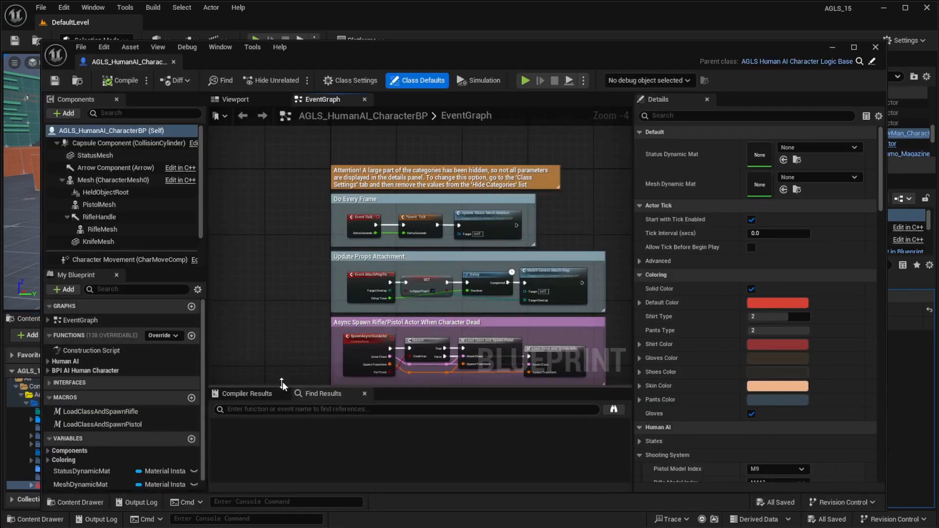
mouse_move(113, 180)
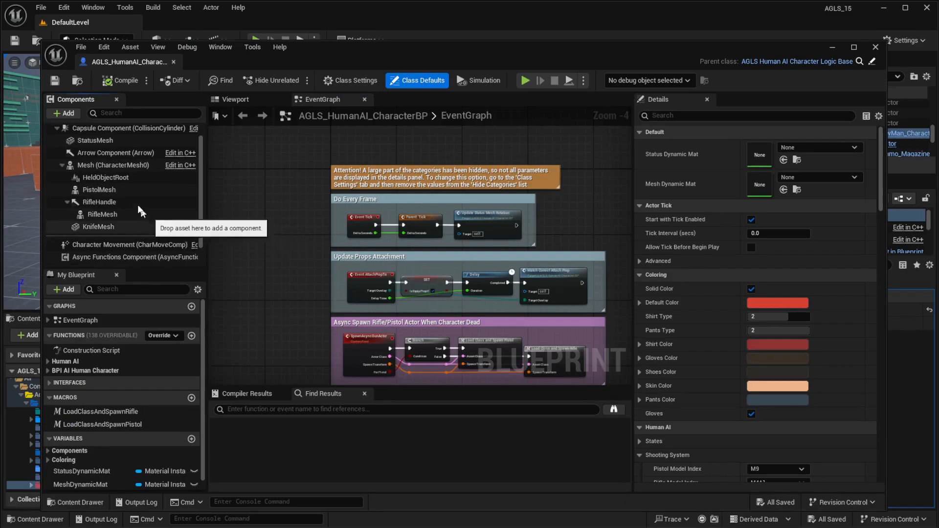
- Add a Skeletal Mesh component named Body under Mesh (CharacterMesh0) in AGLS_HumanAI_CharacterBP
left_click(113, 164)
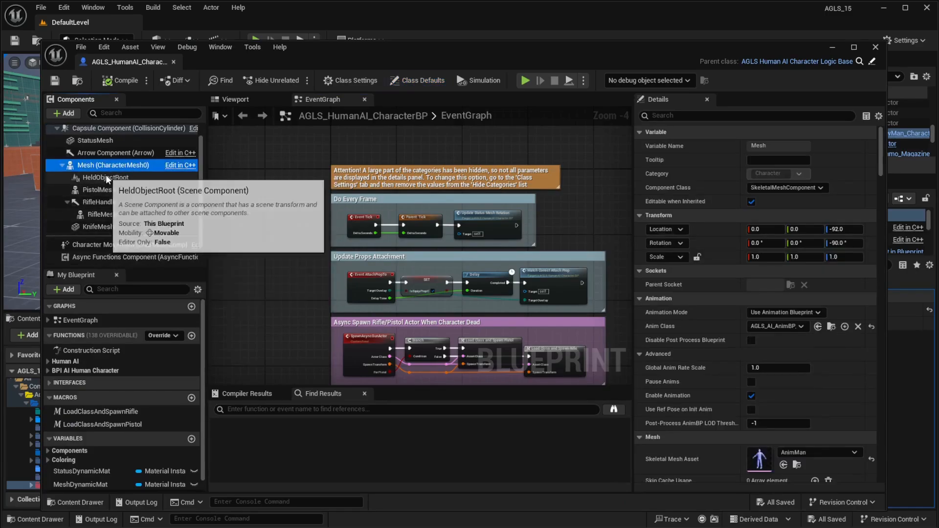
mouse_move(89, 226)
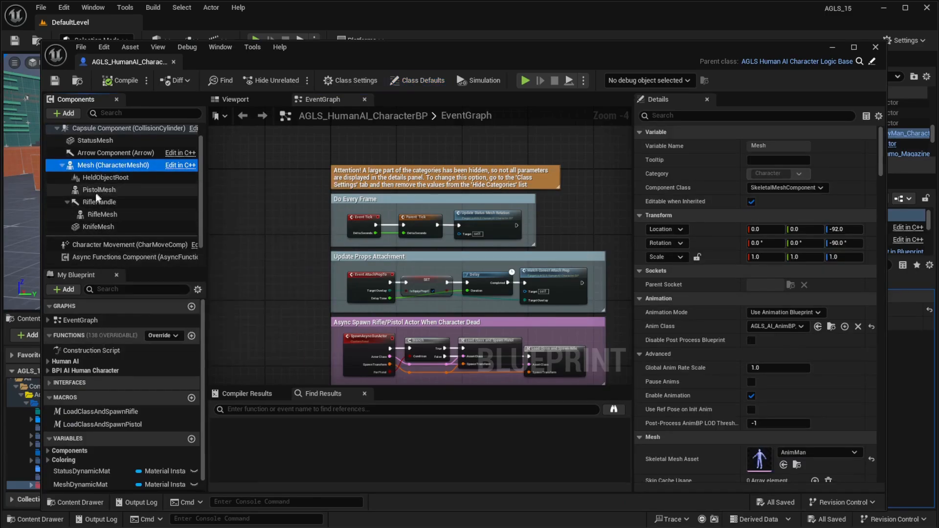
mouse_move(129, 244)
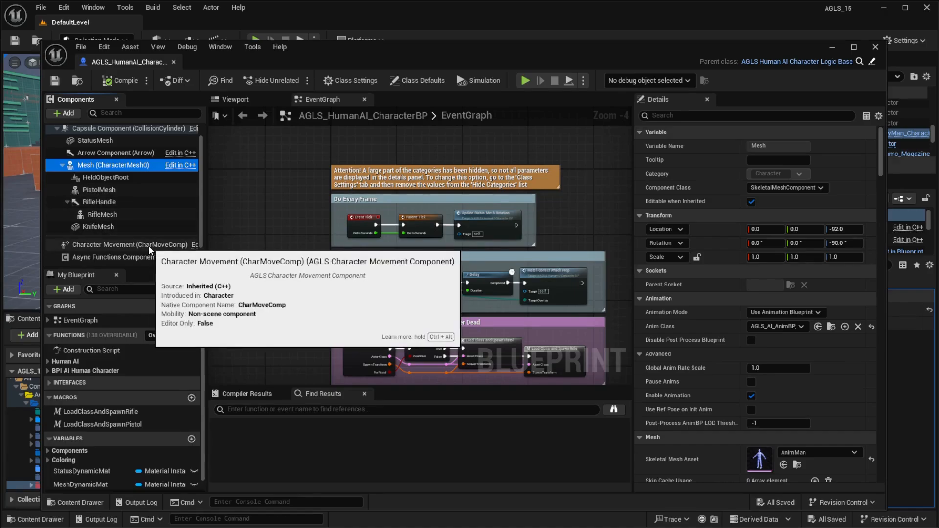
mouse_move(112, 166)
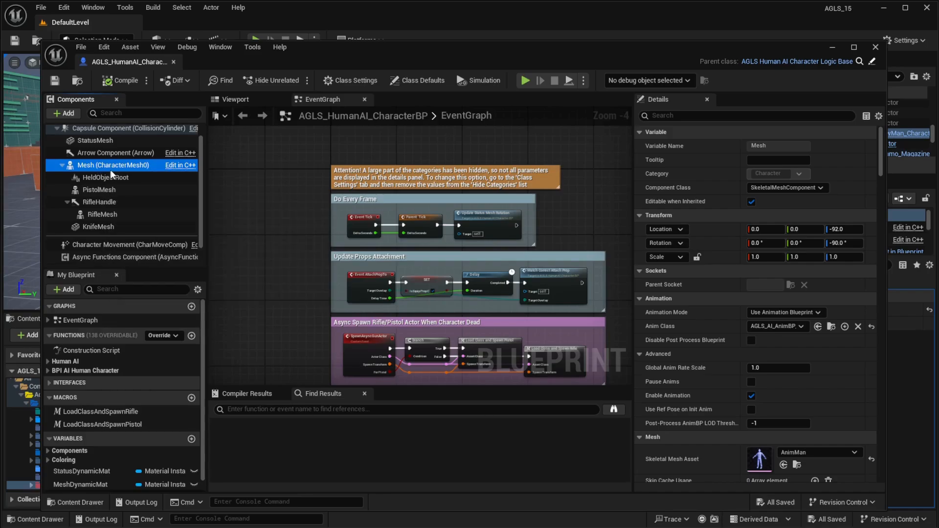
left_click(64, 114)
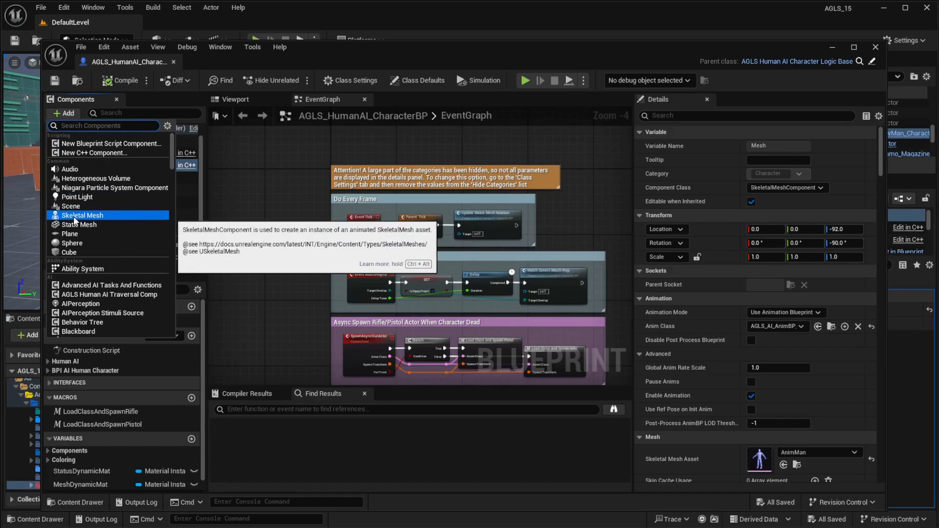
left_click(82, 215)
type("Body")
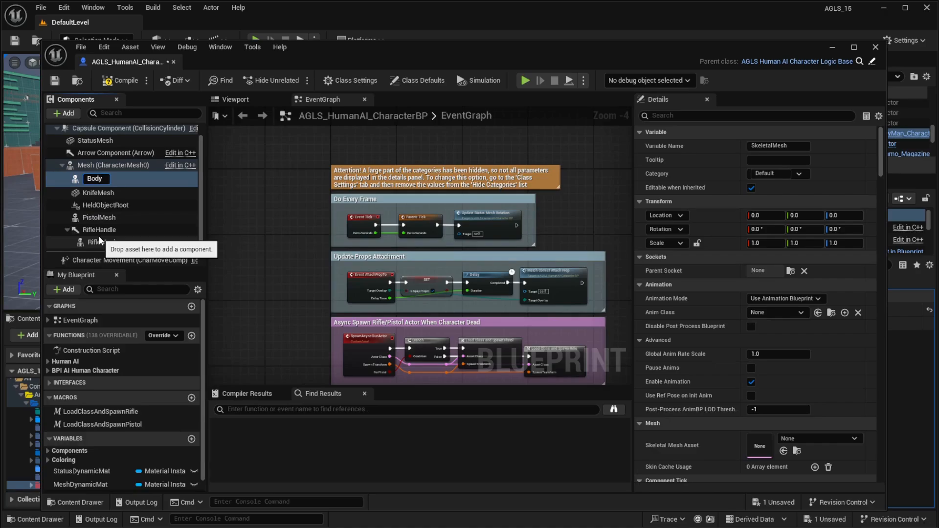
left_click(95, 178)
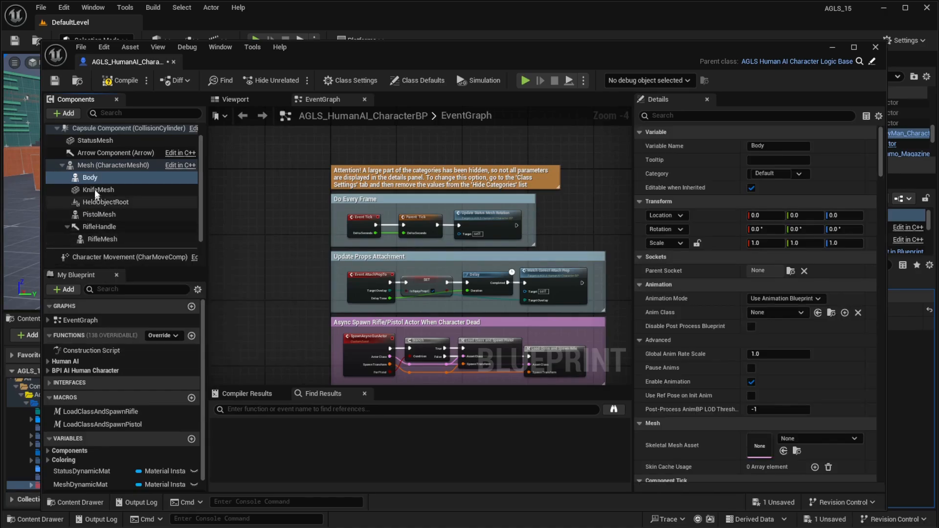
mouse_move(89, 177)
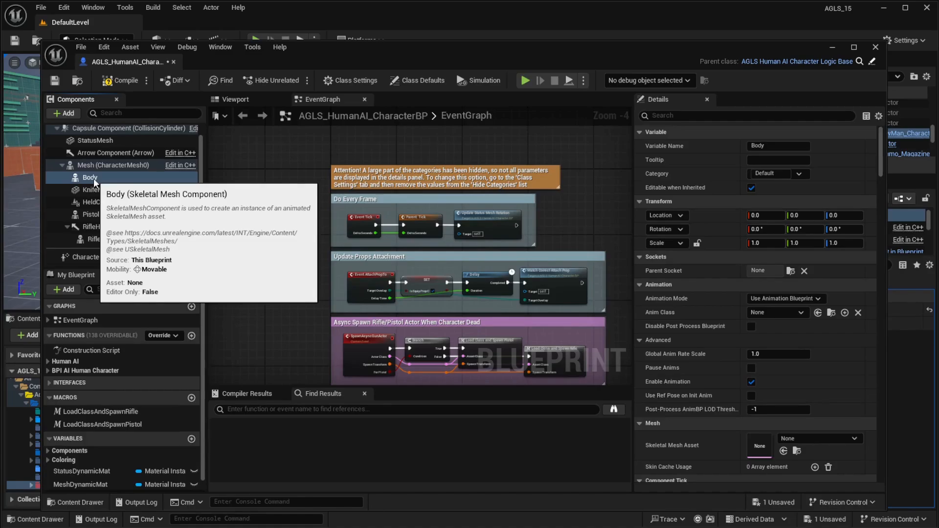
mouse_move(228, 321)
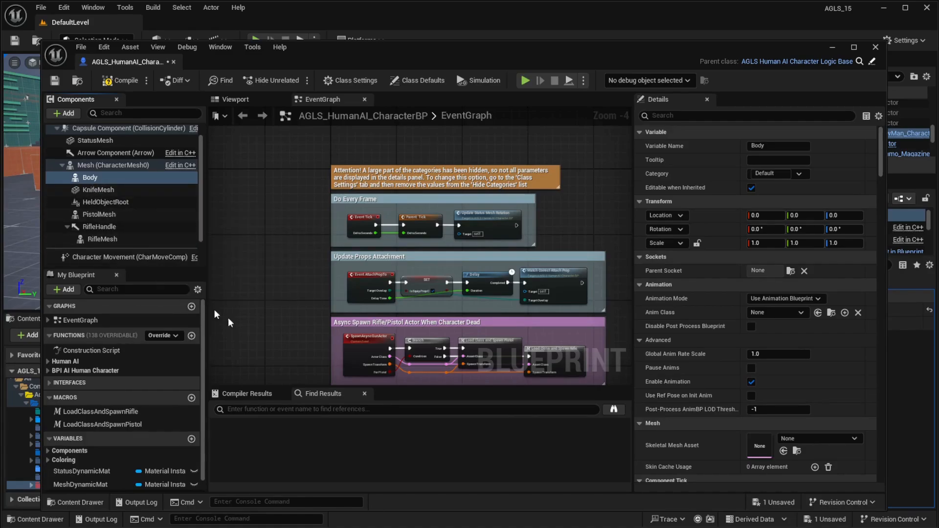
scroll("down", 3)
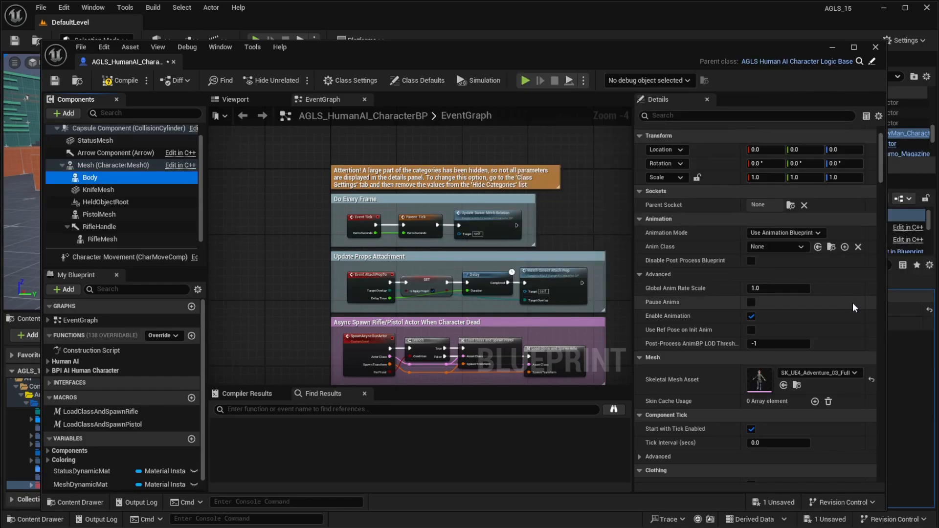
mouse_move(663, 409)
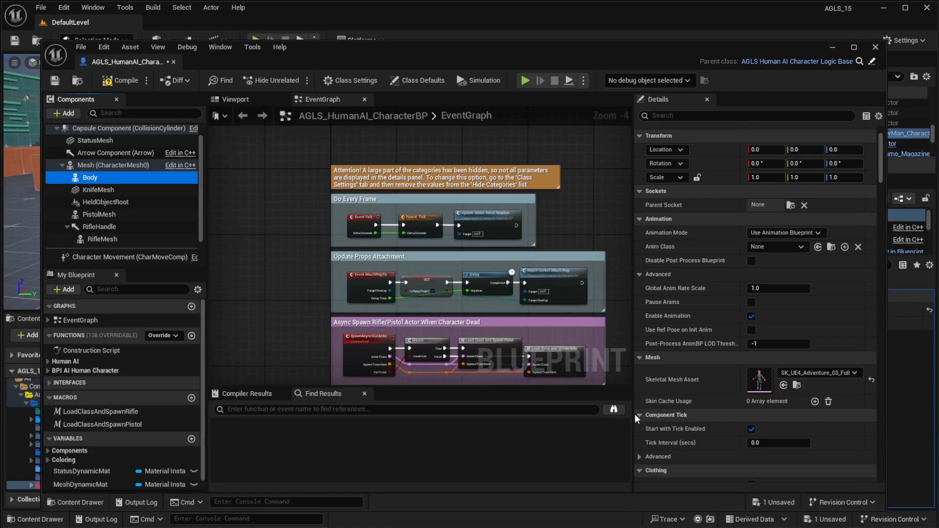
mouse_move(186, 289)
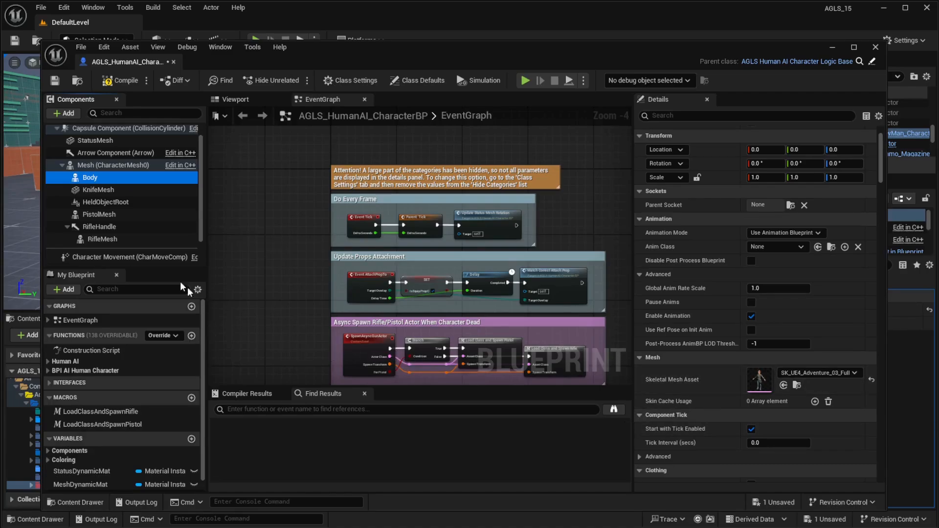
mouse_move(112, 165)
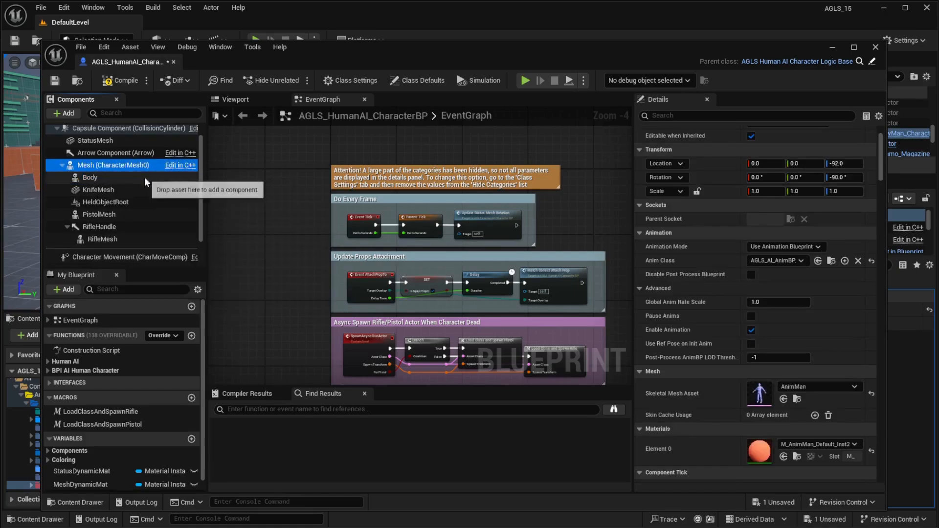
- Set CharacterMesh0's Element 0 material to Invisible_Material so only the Adventure body shows
scroll("down", 3)
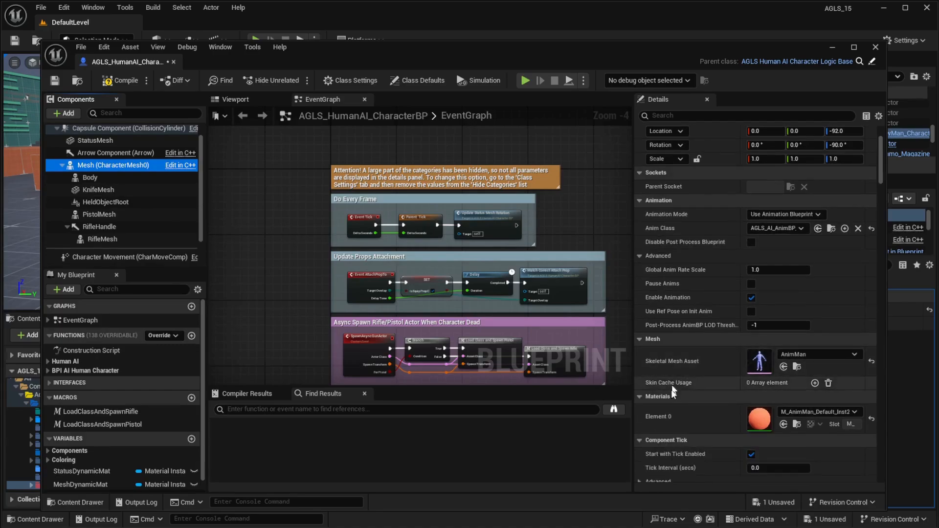
mouse_move(223, 135)
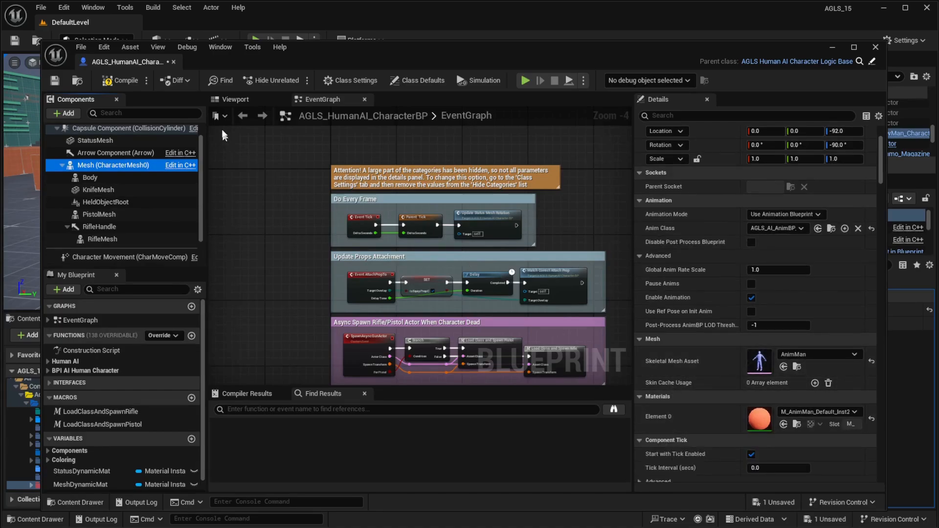
left_click(233, 99)
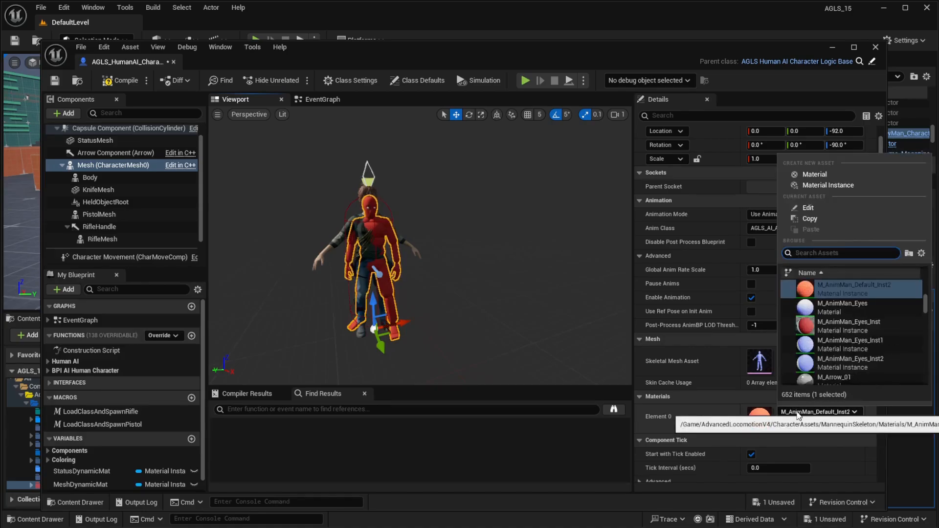
type("invis")
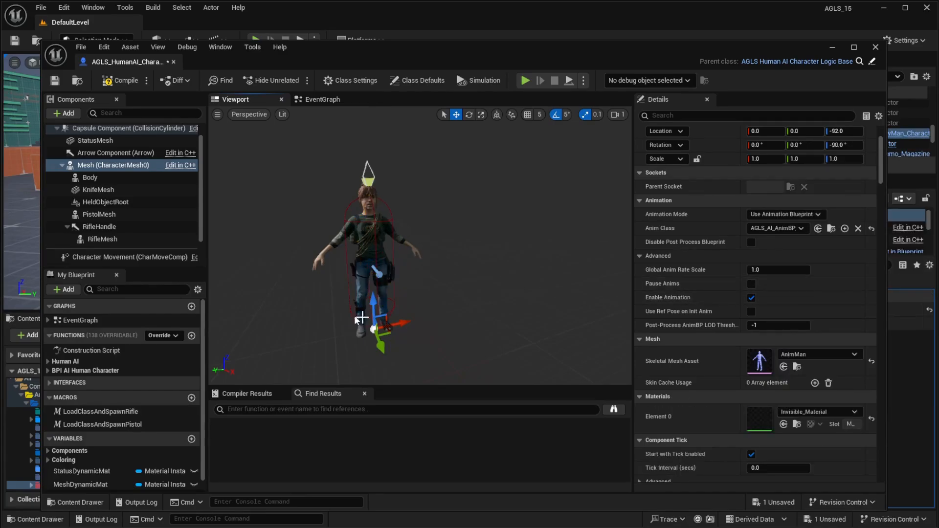
mouse_move(435, 305)
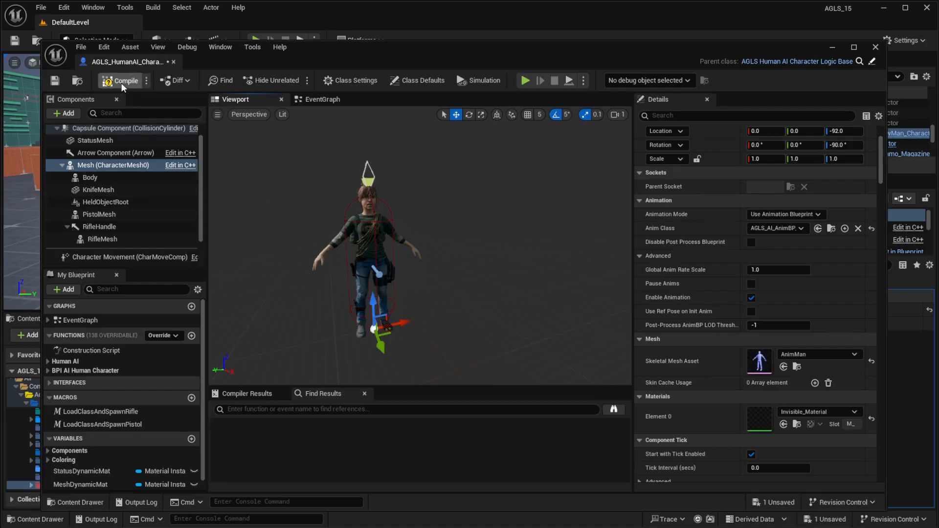
- Compile the blueprint with its new body and bring up the Construction Script graph
left_click(124, 80)
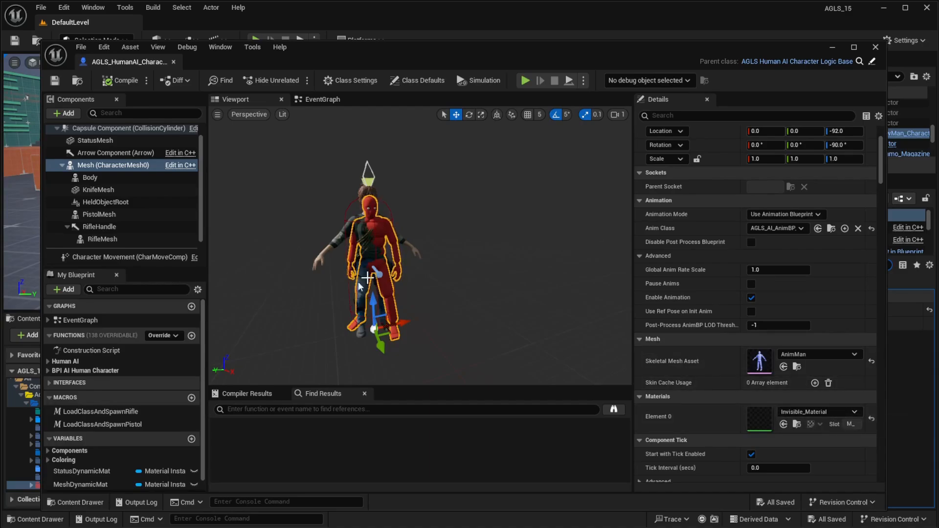
left_click(92, 351)
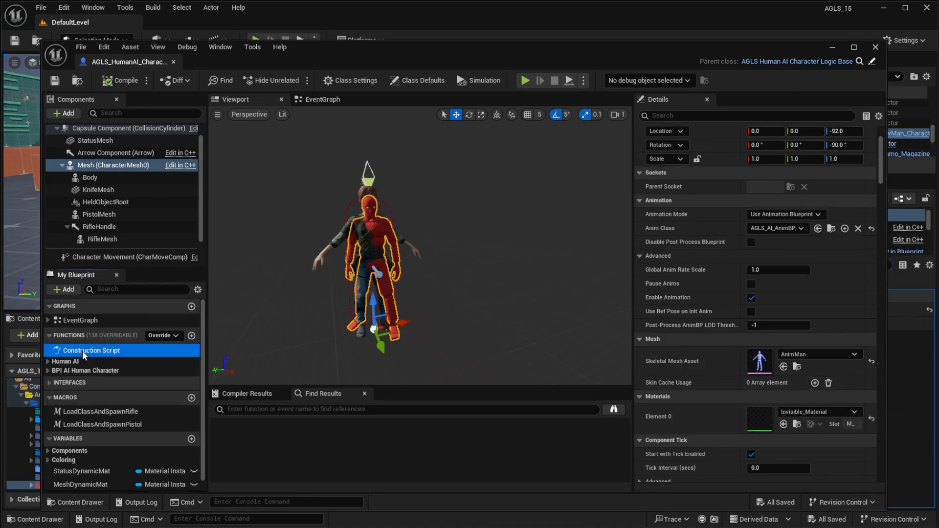
double_click(91, 351)
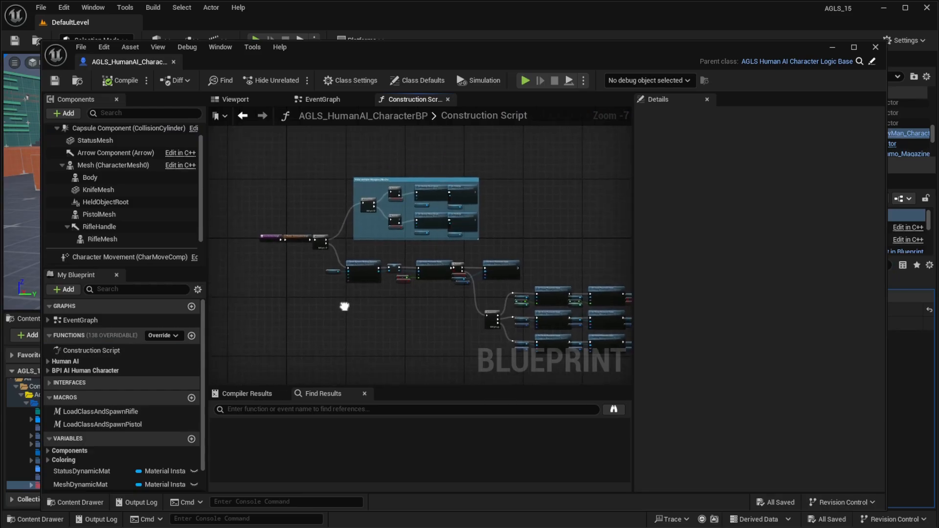
- Run a Set Leader Pose Component node from the Sequence's Then 1 output
scroll("down", 3)
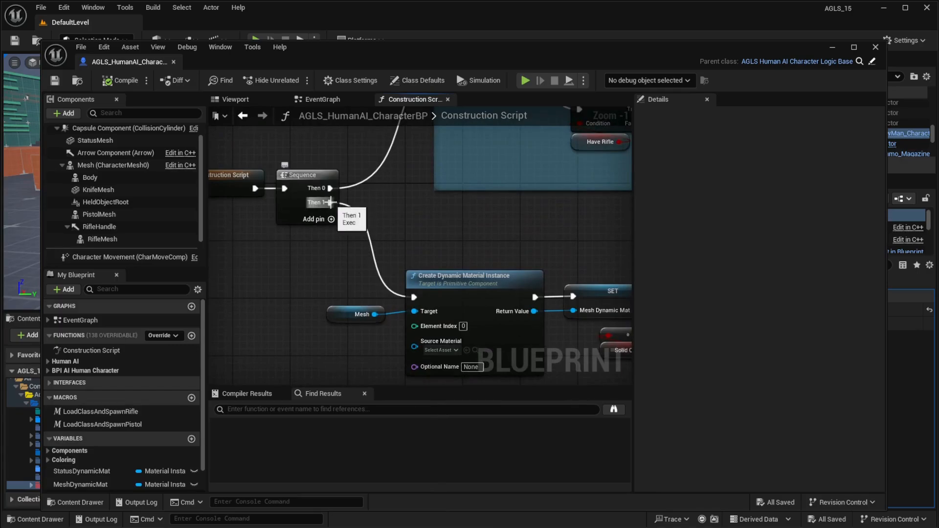
mouse_move(119, 351)
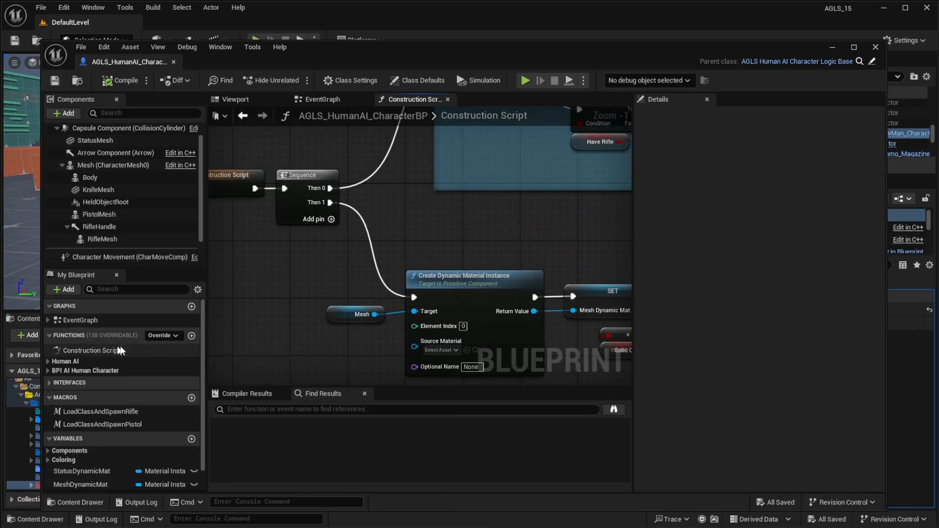
right_click(330, 202)
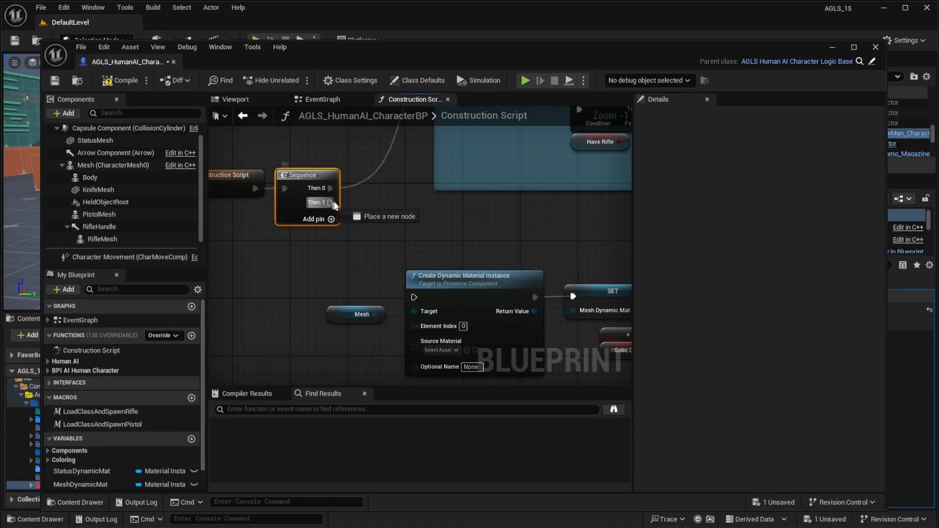
left_click_drag(330, 201, 239, 284)
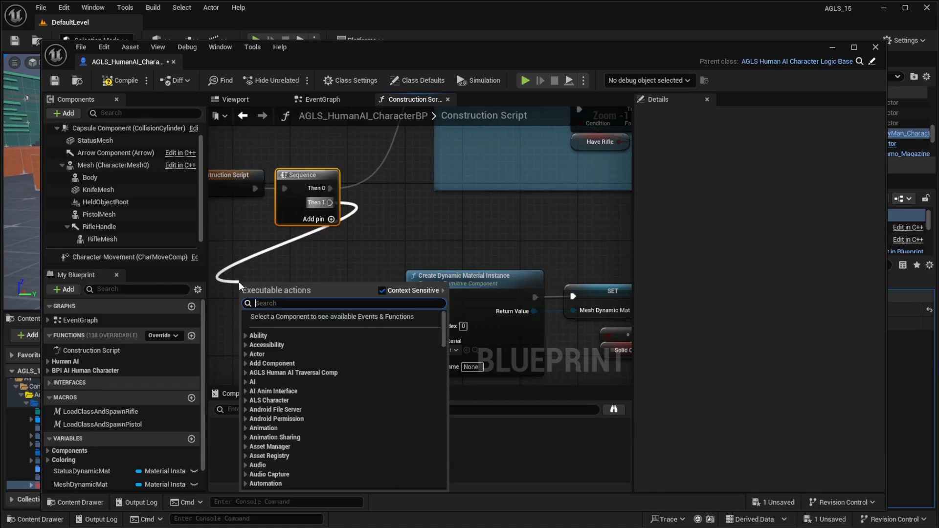
type("set leader")
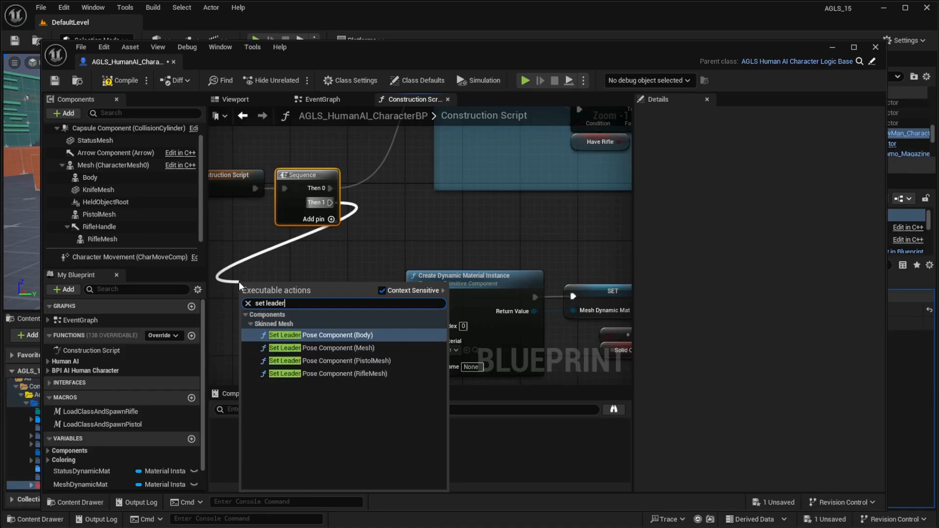
mouse_move(356, 348)
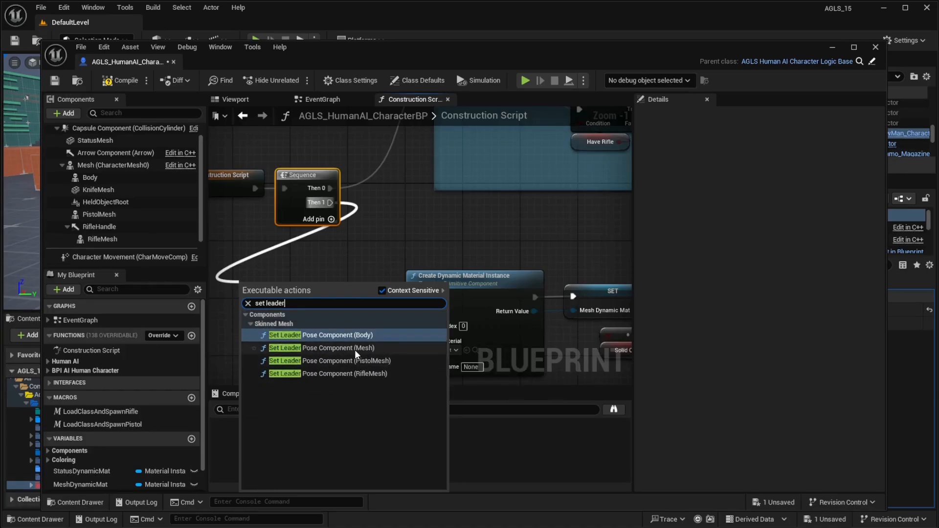
left_click(321, 348)
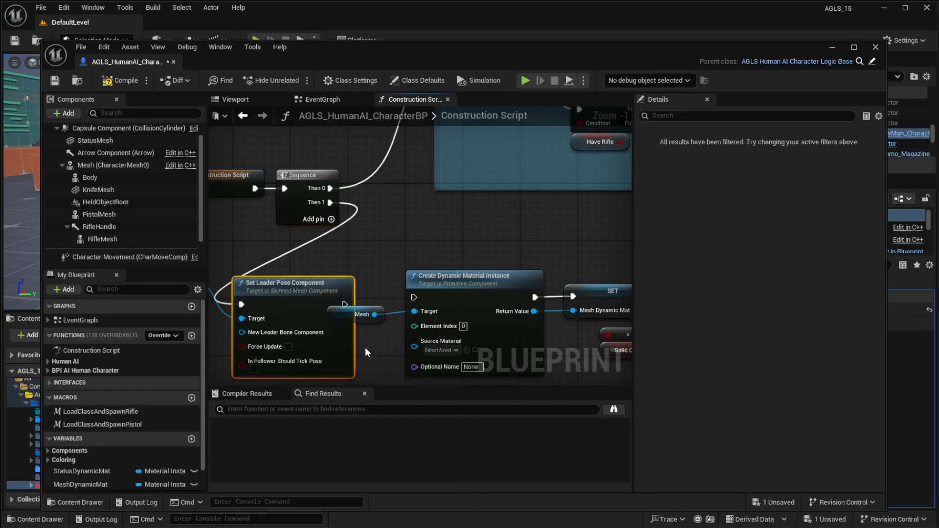
mouse_move(288, 286)
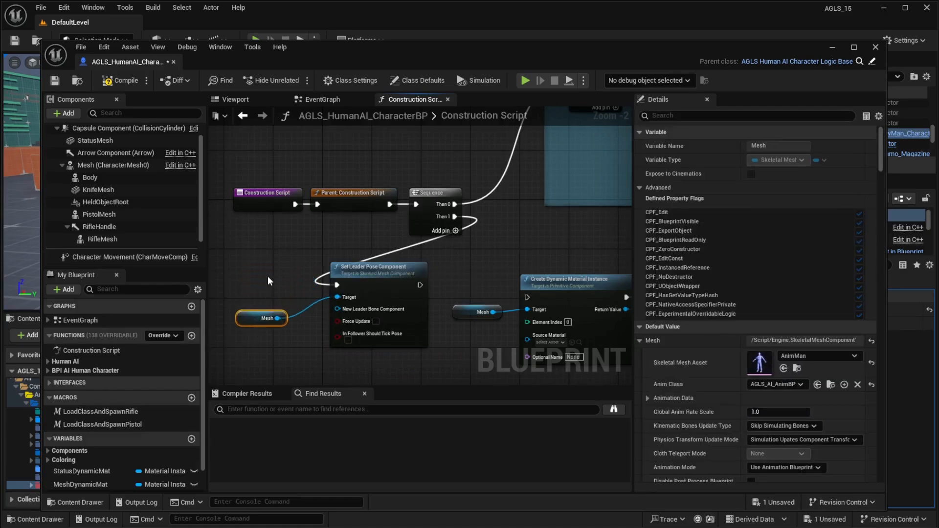
- Break the Mesh link into the leader pose target and place a Body getter in the graph
right_click(277, 318)
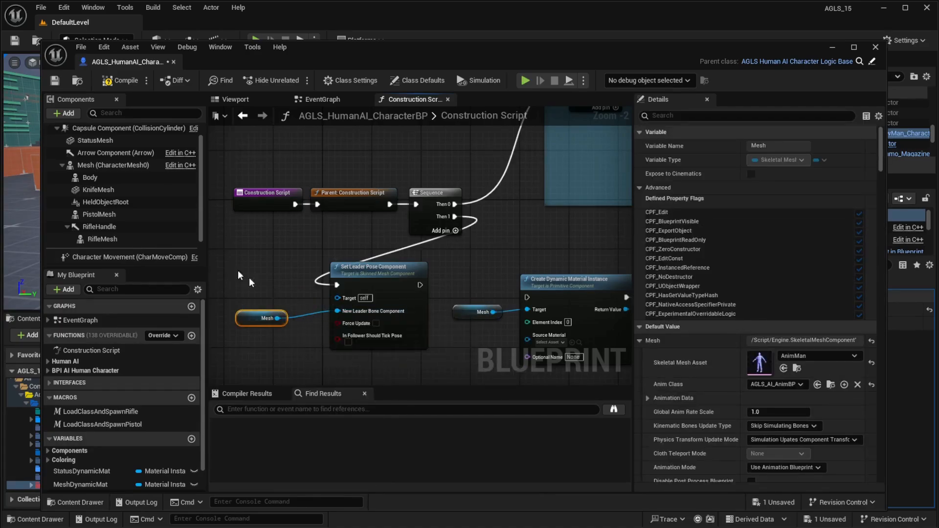
left_click(90, 177)
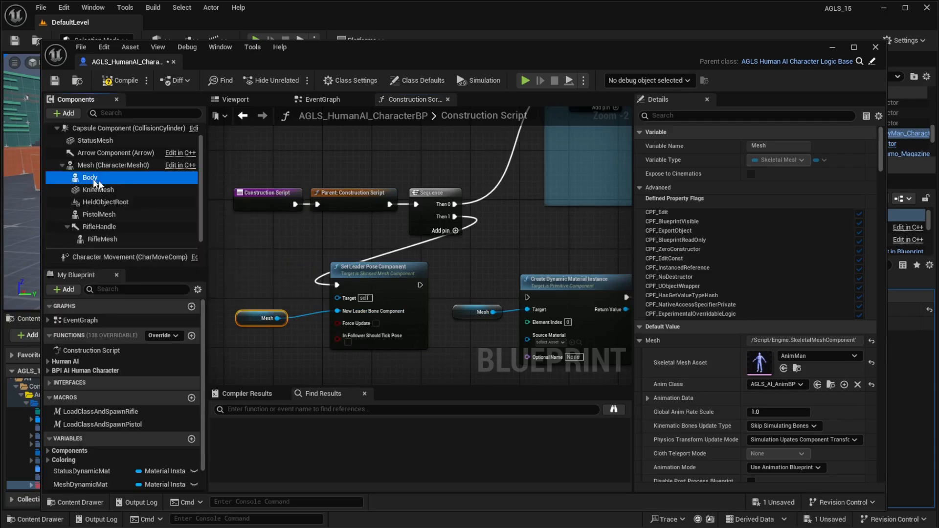
left_click(90, 177)
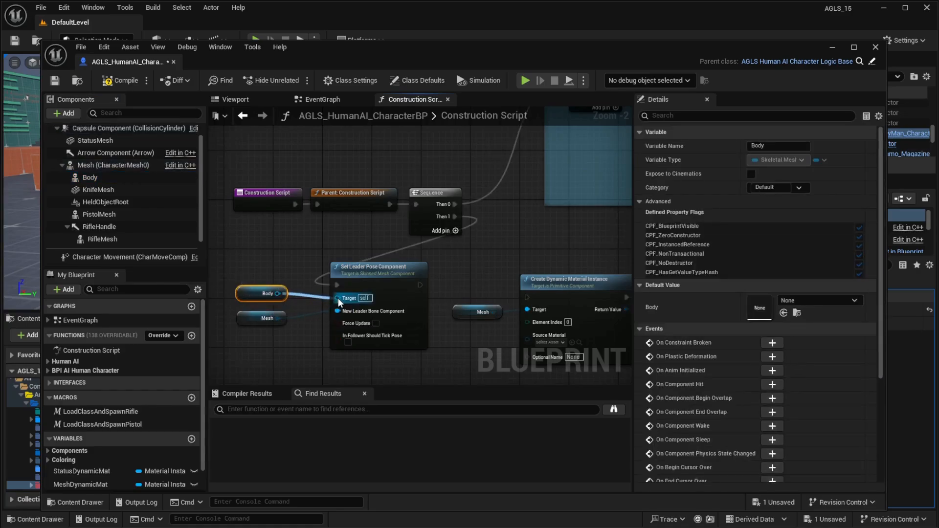
mouse_move(350, 297)
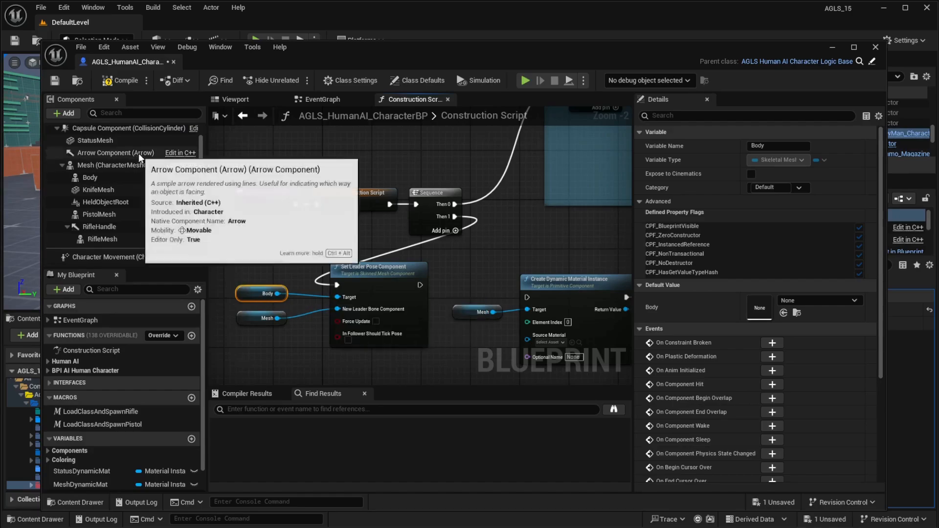
mouse_move(54, 80)
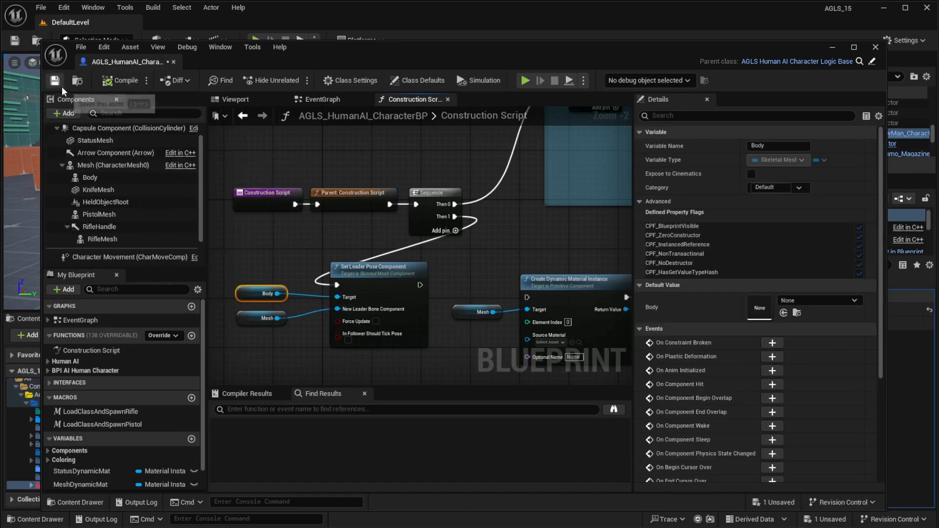
- Save the blueprint with Body wired to Target and Mesh as leader, then view Class Defaults
left_click(54, 81)
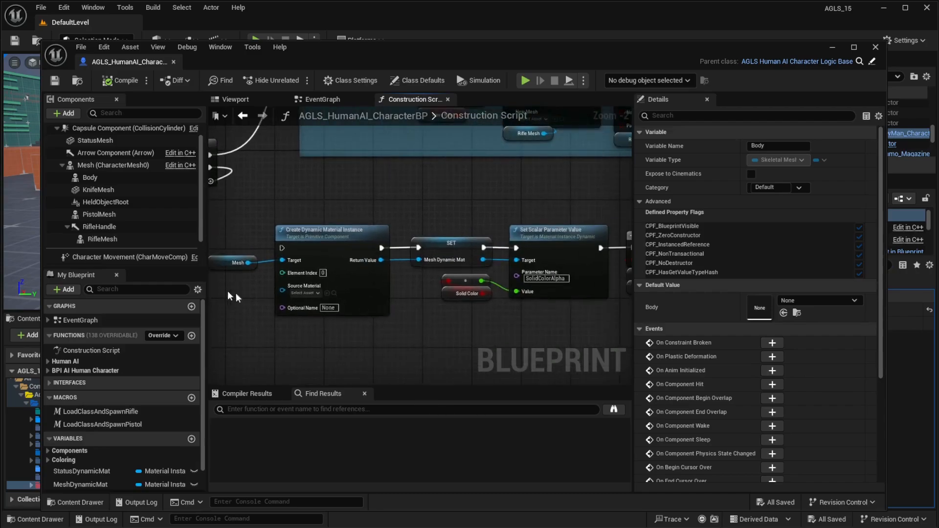
scroll("down", 3)
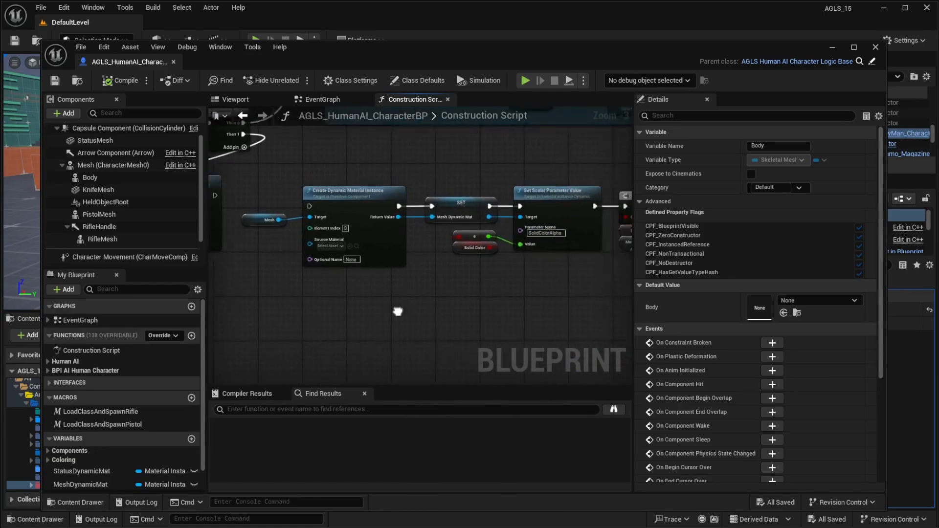
scroll("down", 3)
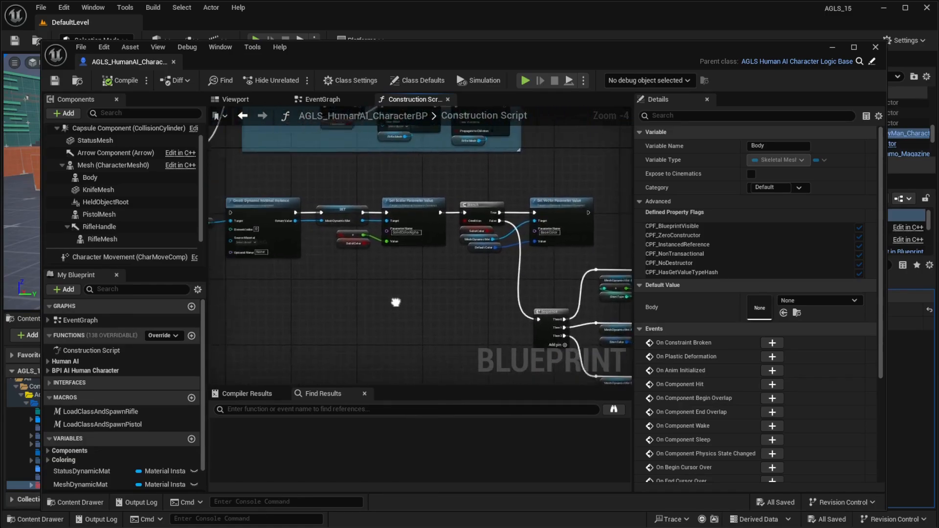
right_click(396, 303)
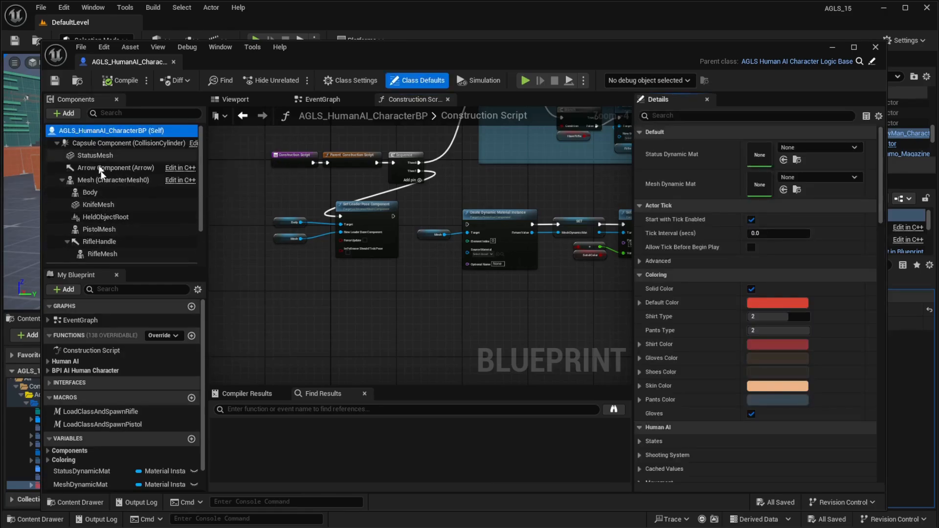
- Set AI Controller Class to ALS_HumanAI_Controller and filter for the Tags array
left_click(748, 115)
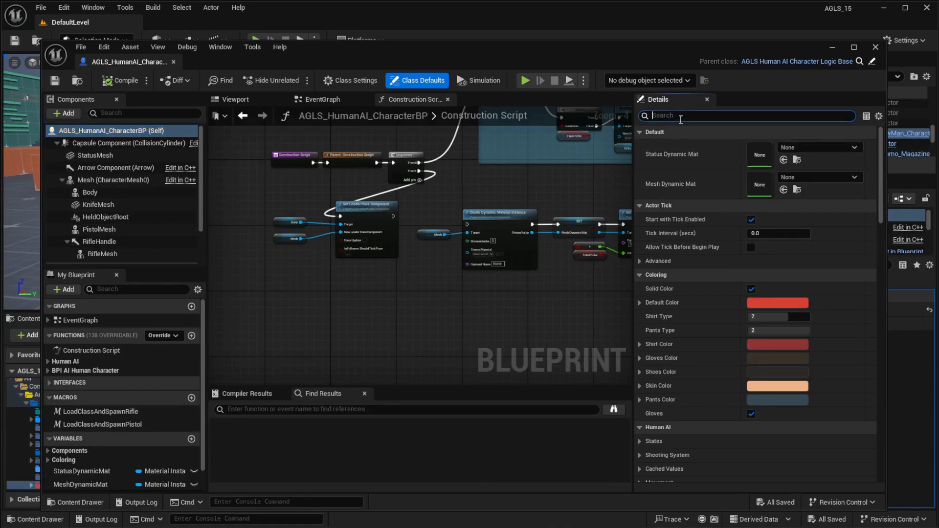
type("control")
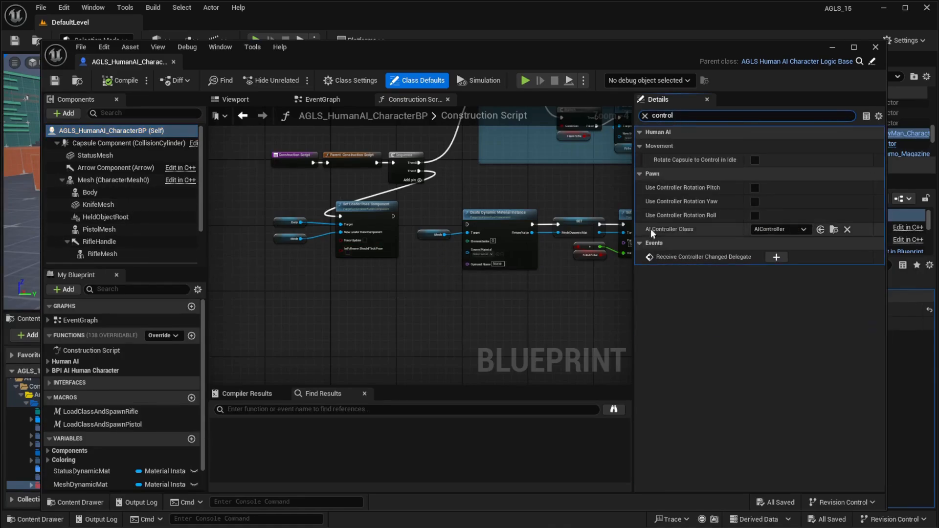
mouse_move(677, 231)
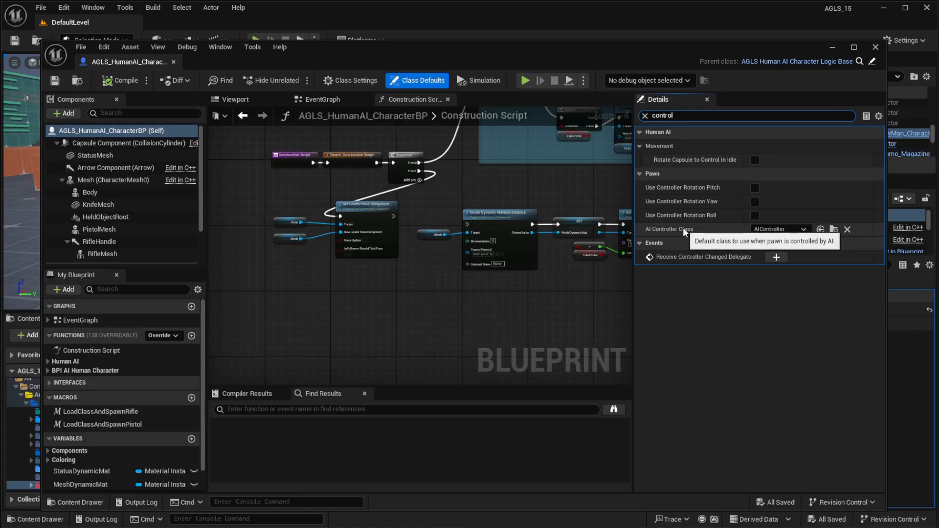
mouse_move(805, 234)
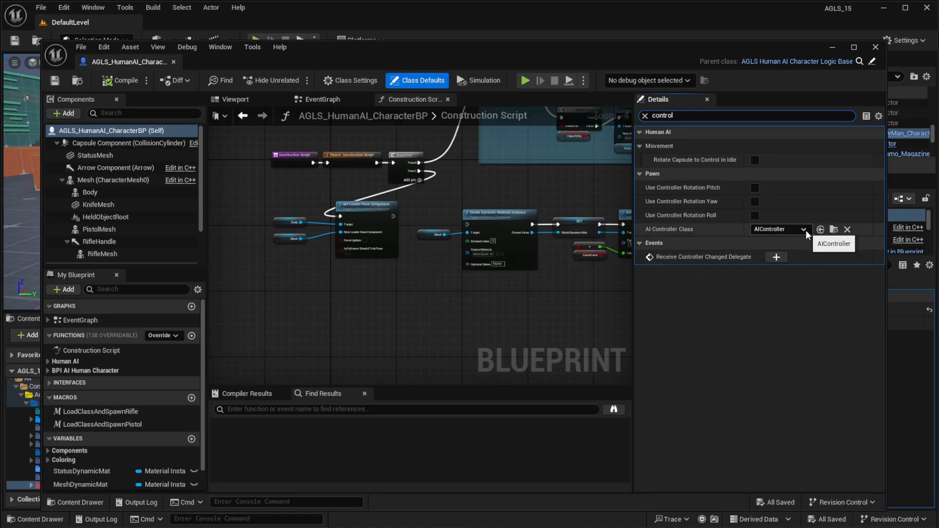
left_click(802, 229)
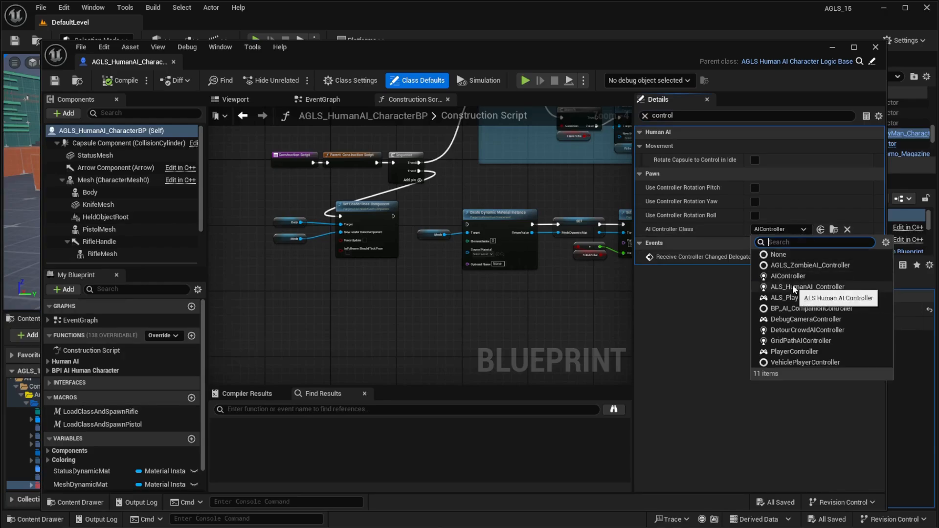
left_click(807, 286)
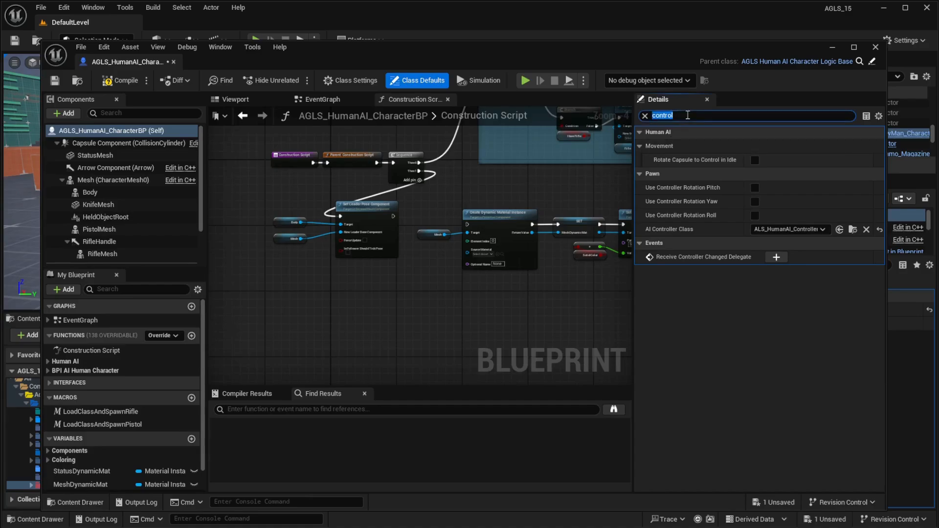
type("tags")
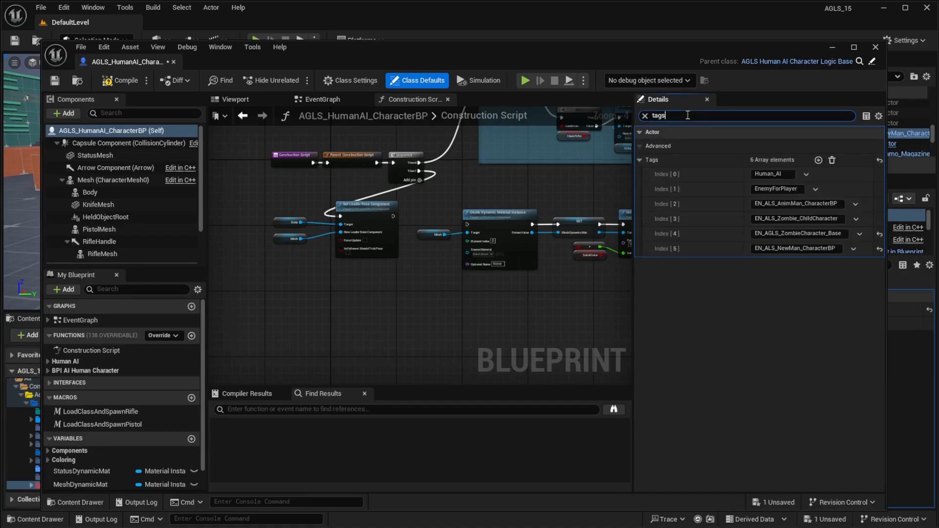
mouse_move(793, 248)
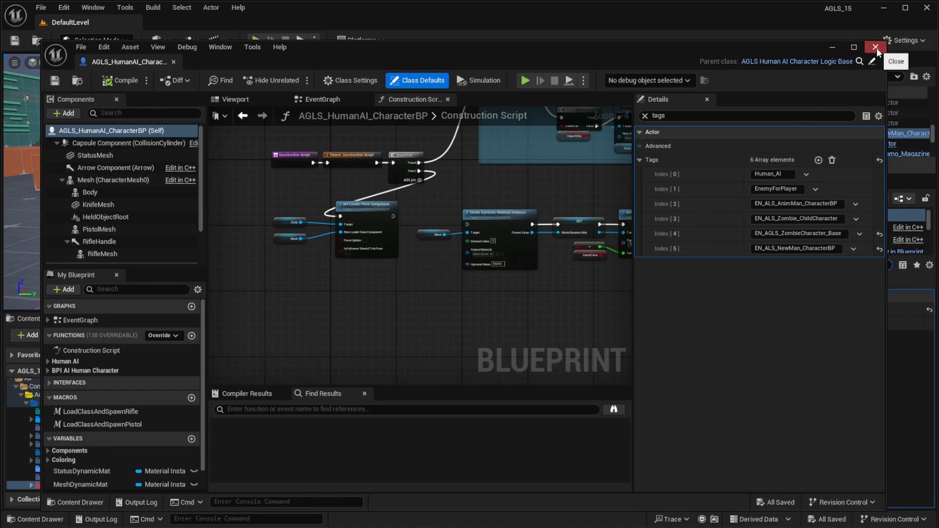
- Close the editor and create child blueprint AGLS_HumanAI_CharacterBP_Child from the AI character asset
left_click(874, 47)
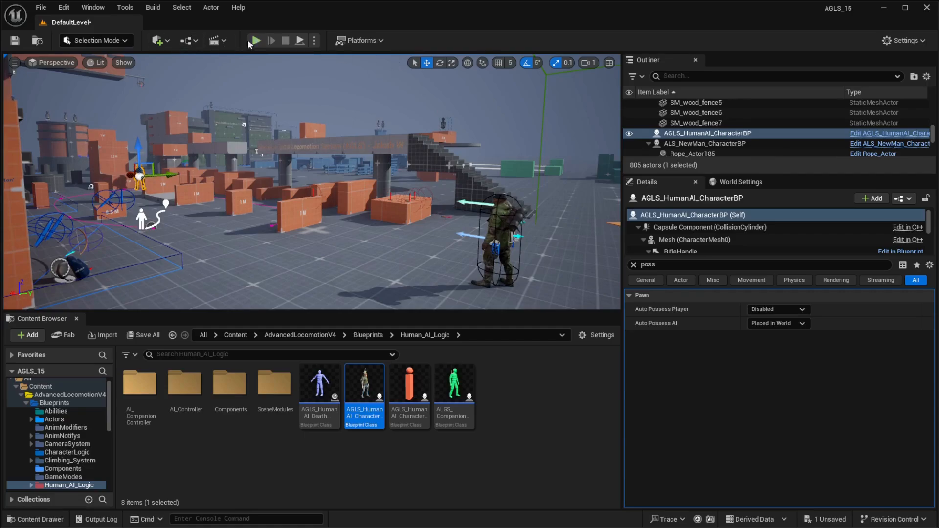
left_click(256, 40)
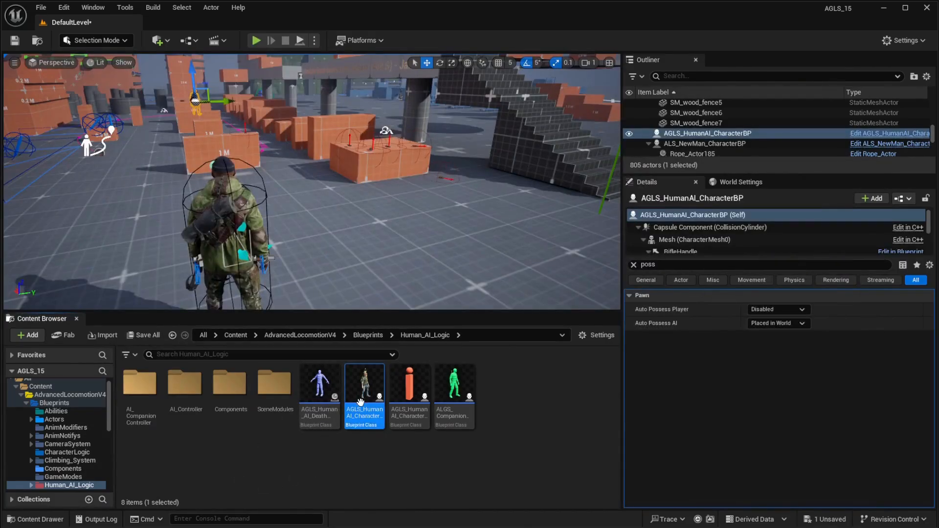
right_click(364, 386)
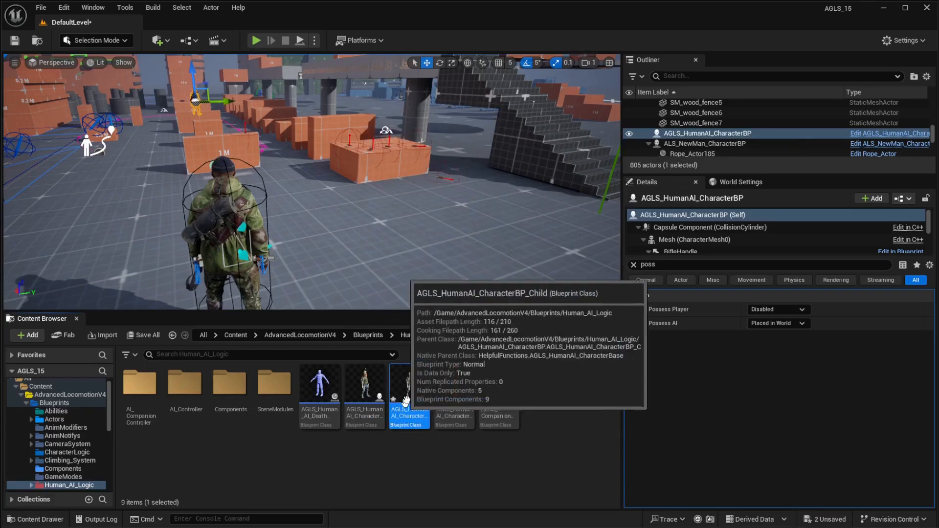
- Give the child blueprint's Body the SK_UE4_Adventure_01_Full skeletal mesh and compile it
double_click(408, 389)
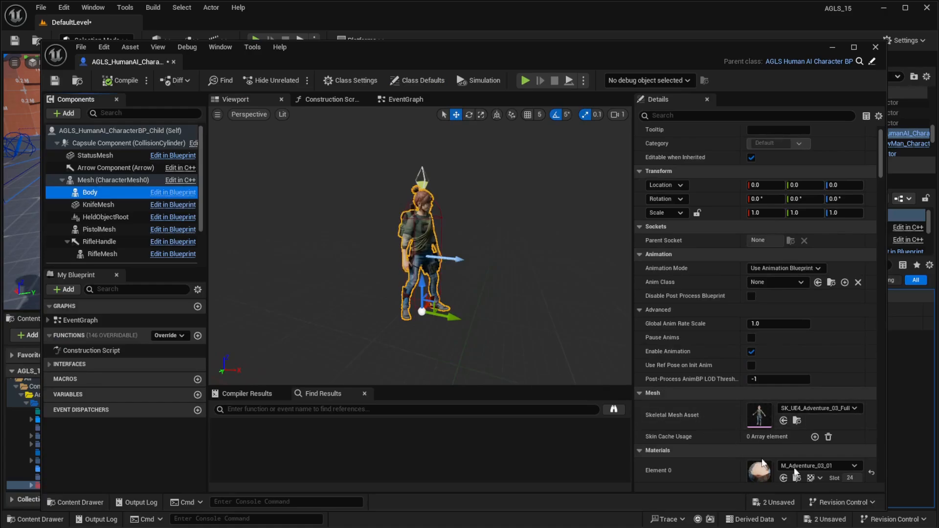
left_click(854, 408)
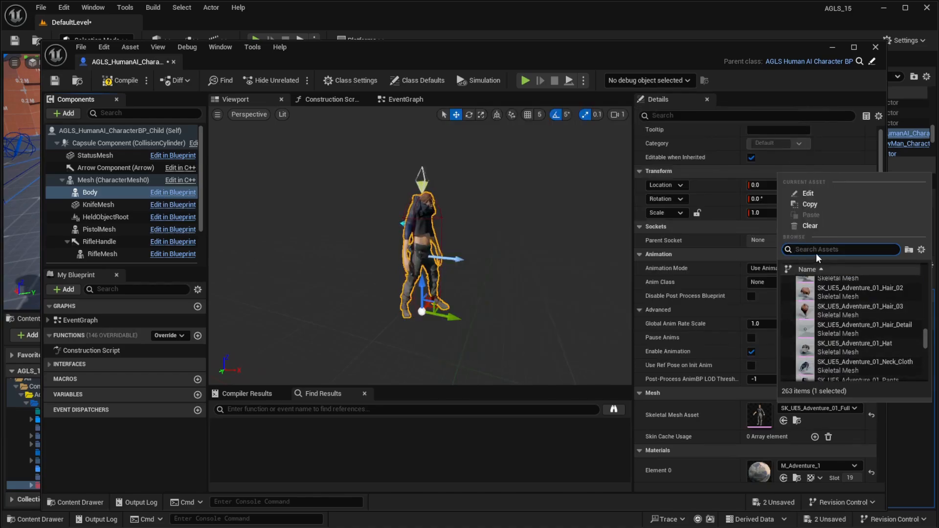
type("01_full")
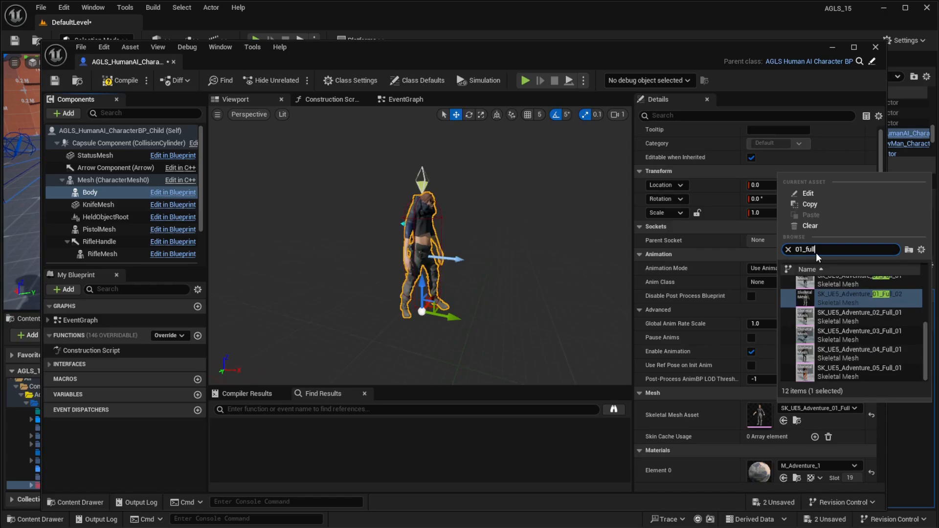
mouse_move(859, 294)
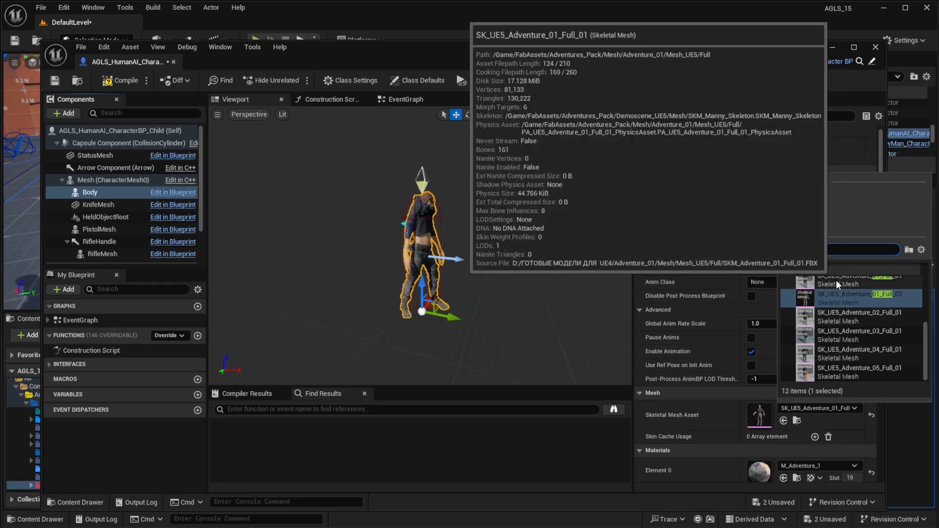
type("01_full_01")
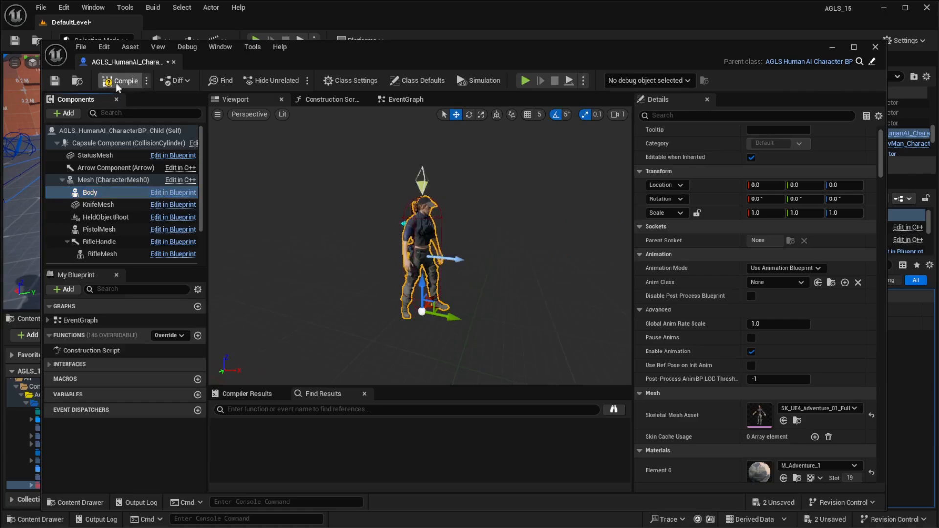
left_click(124, 80)
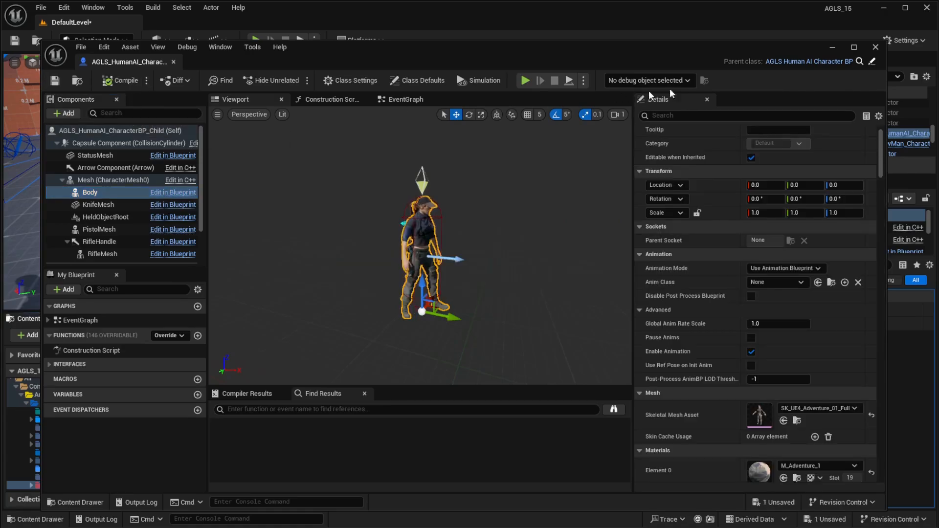
- Close the child blueprint and play the level to test the AI characters
left_click(875, 47)
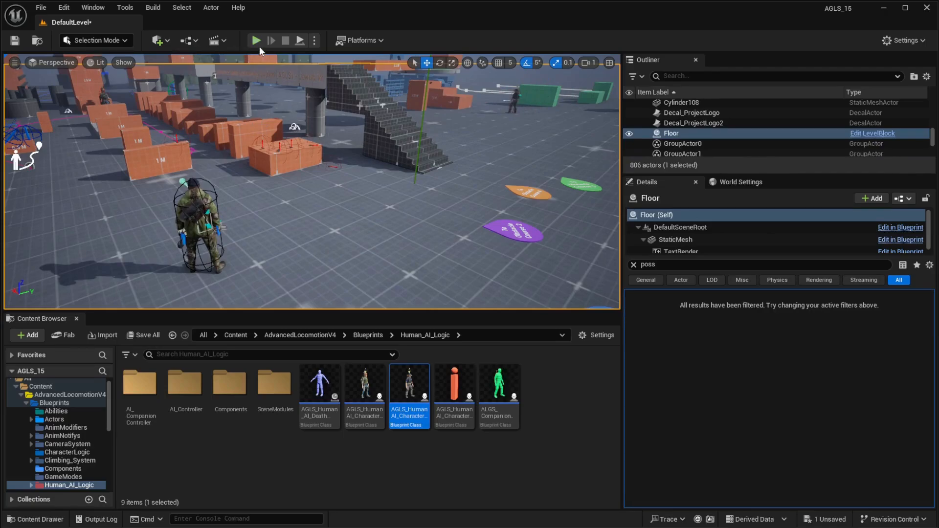
left_click(255, 40)
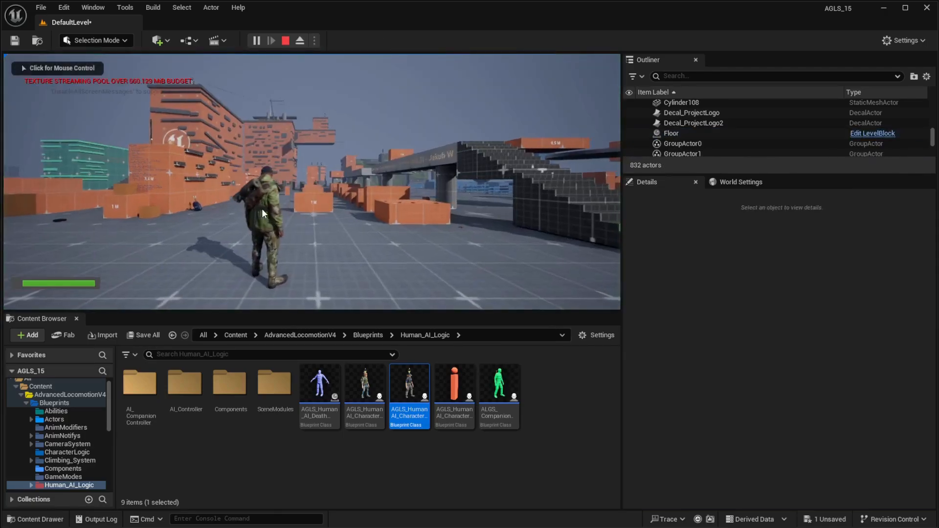